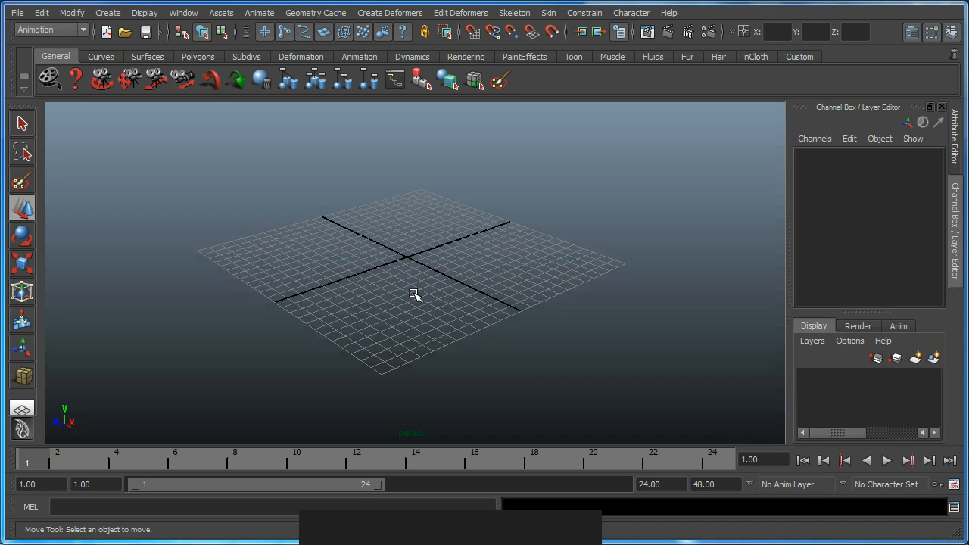
mouse_move(379, 242)
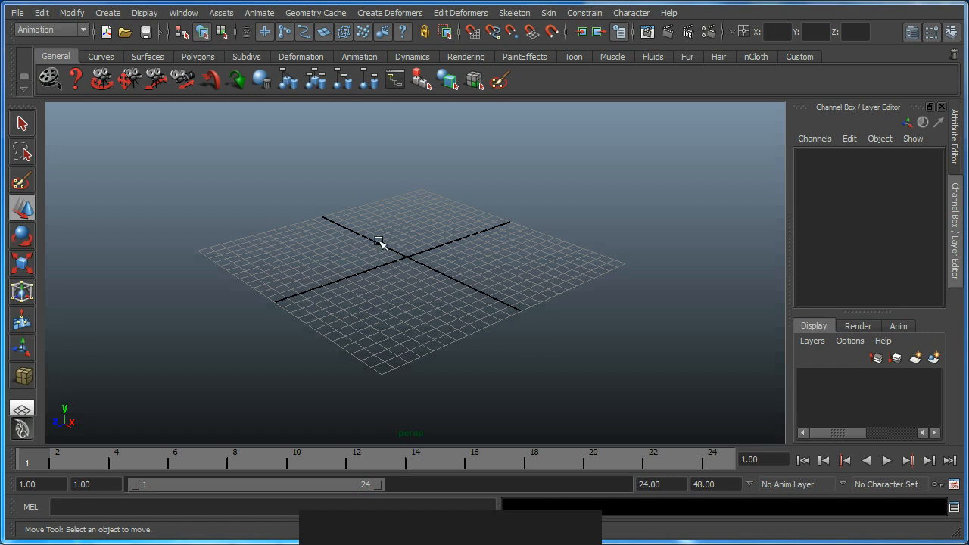
mouse_move(294, 226)
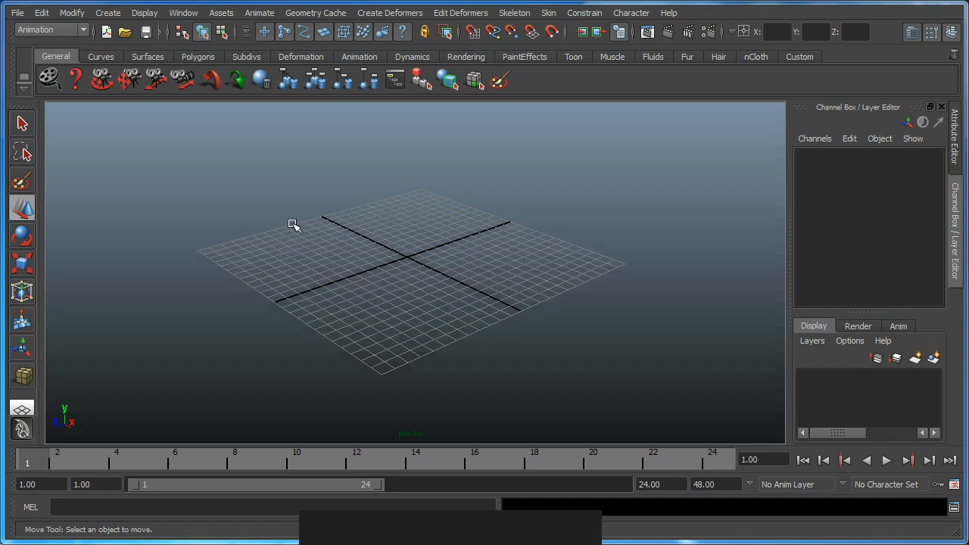
mouse_move(297, 196)
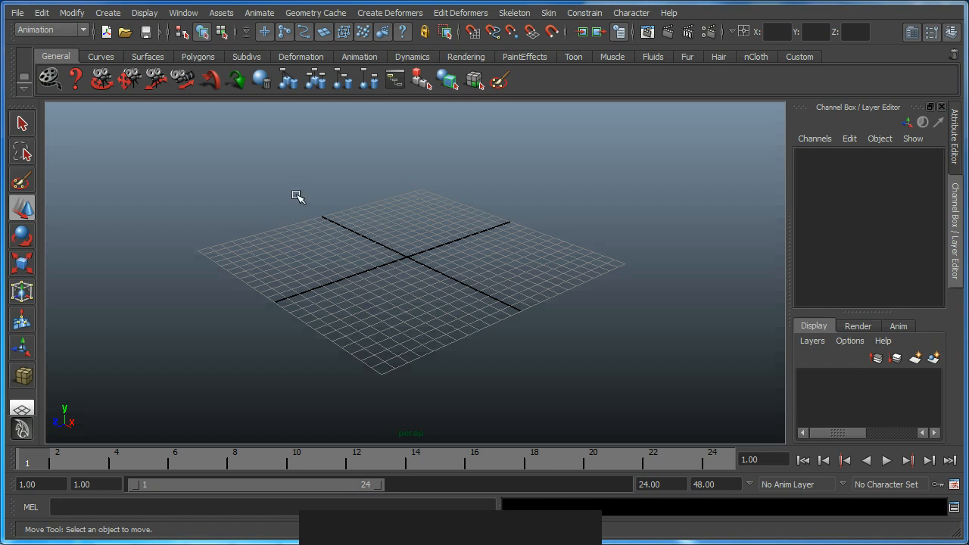
mouse_move(145, 32)
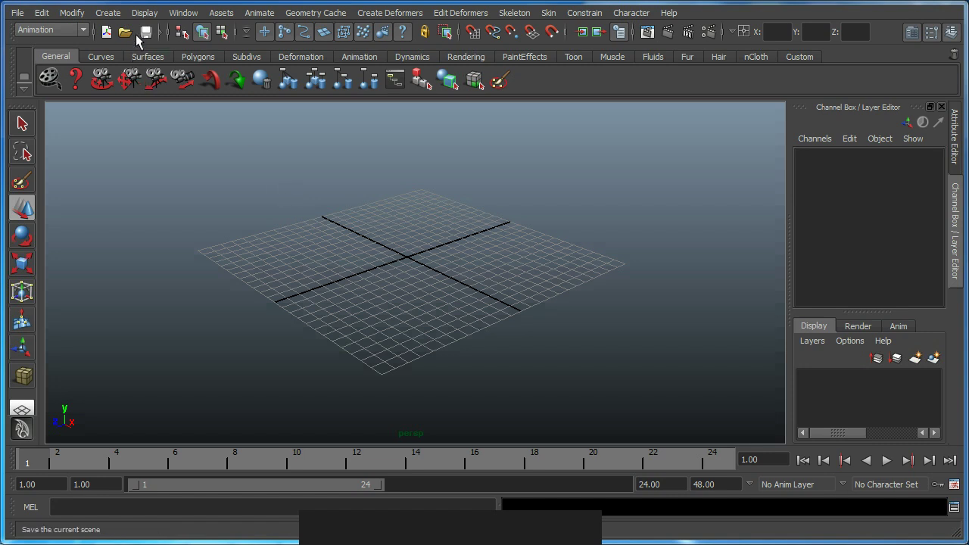
Step: Tear off Display > UI Elements and uncheck Time Slider and Help Line
left_click(144, 12)
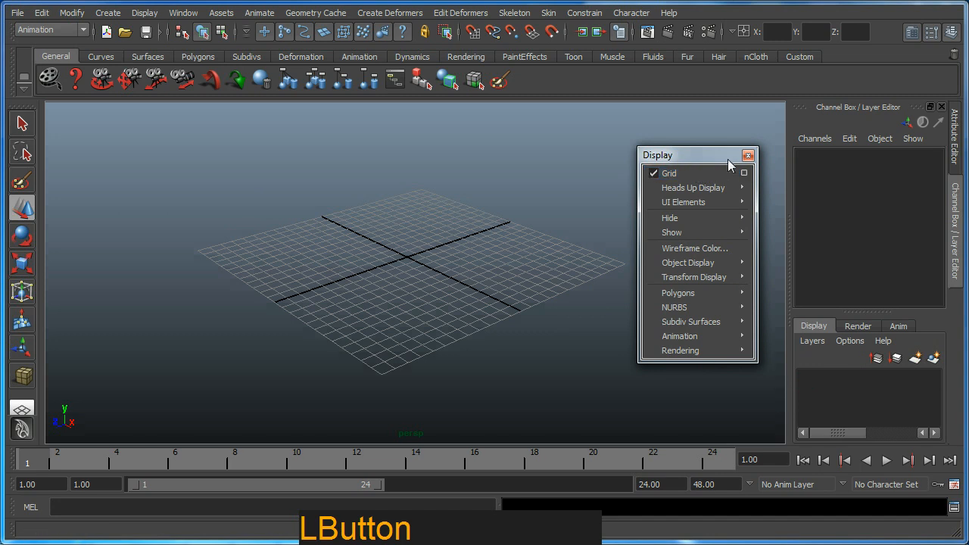
left_click(684, 202)
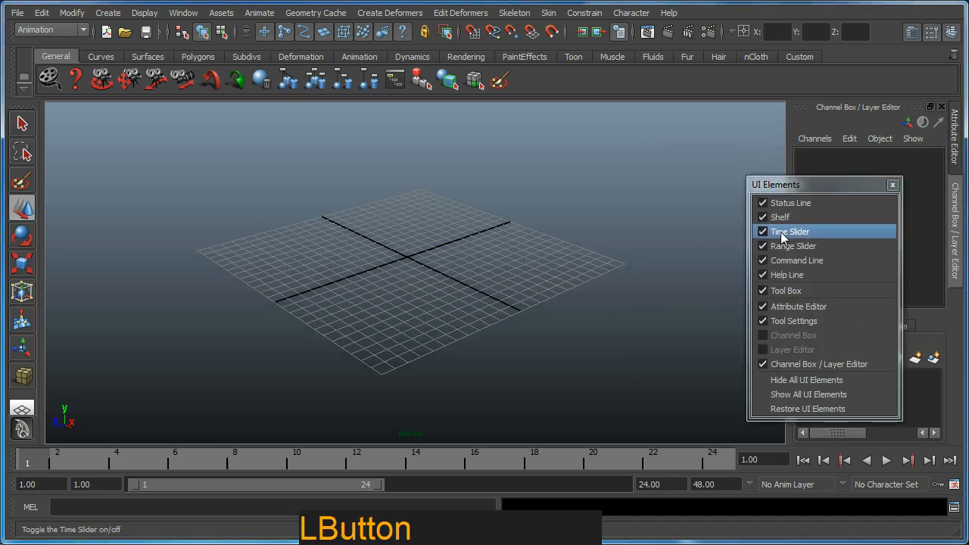
left_click(790, 231)
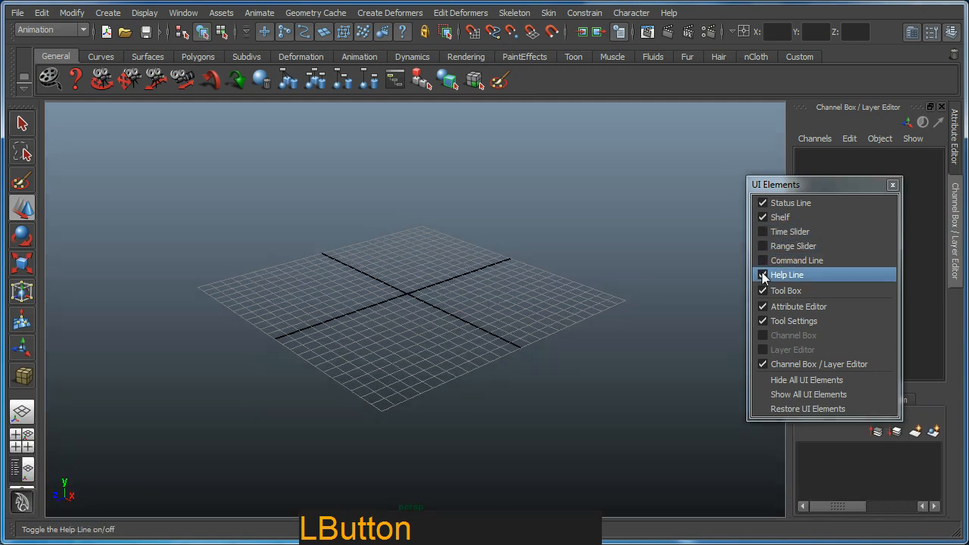
left_click(763, 275)
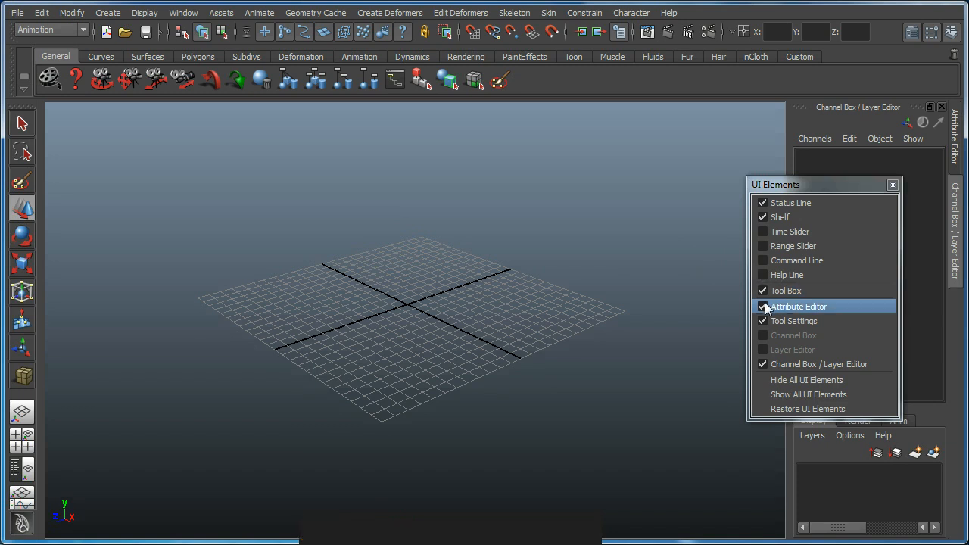
mouse_move(794, 321)
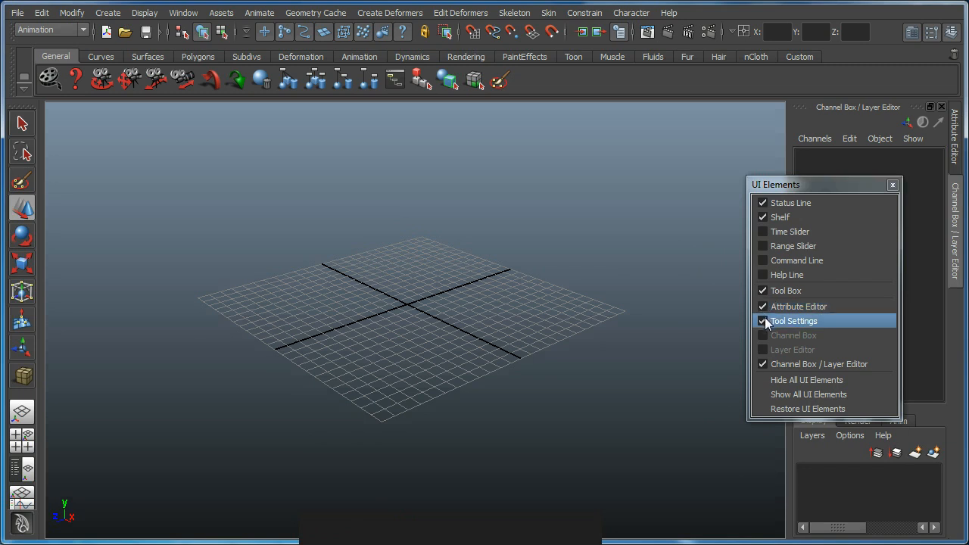
mouse_move(792, 349)
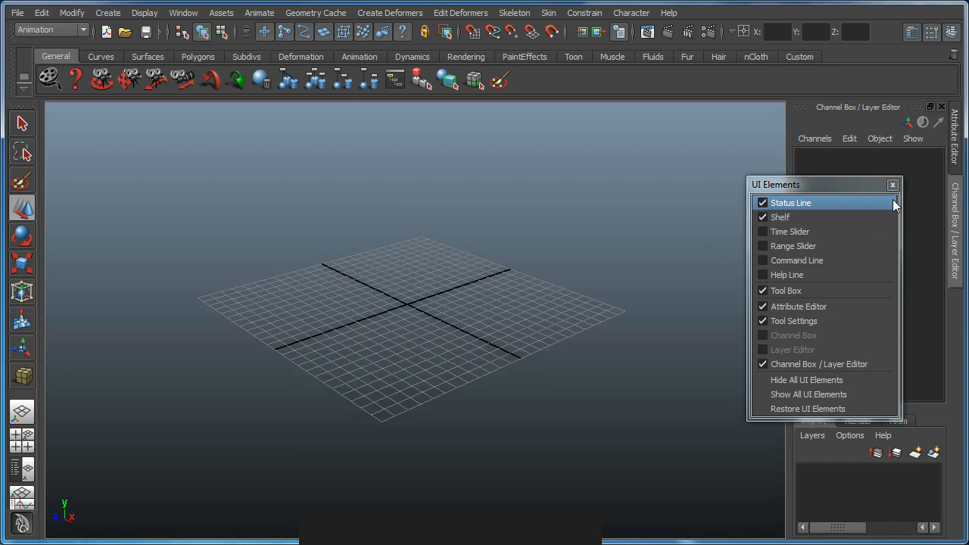
mouse_move(810, 186)
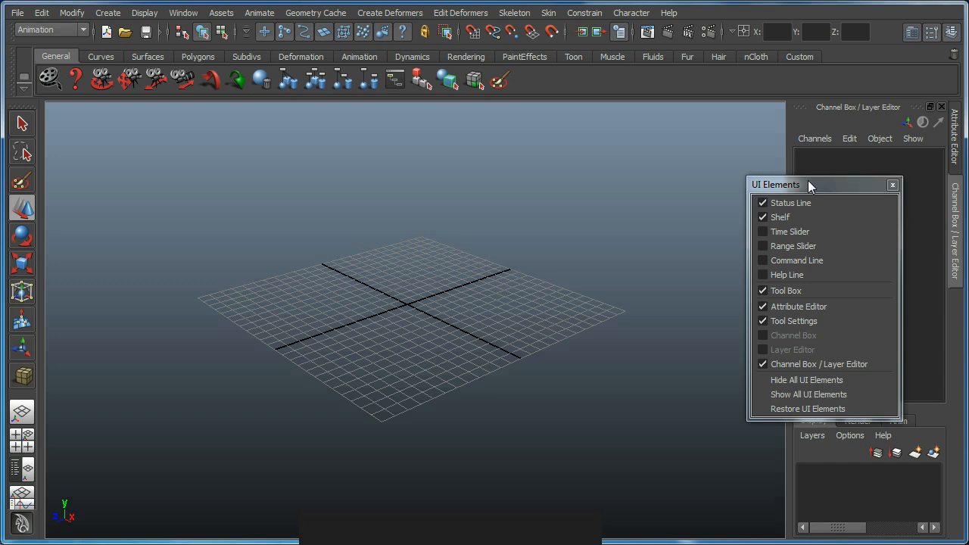
mouse_move(892, 185)
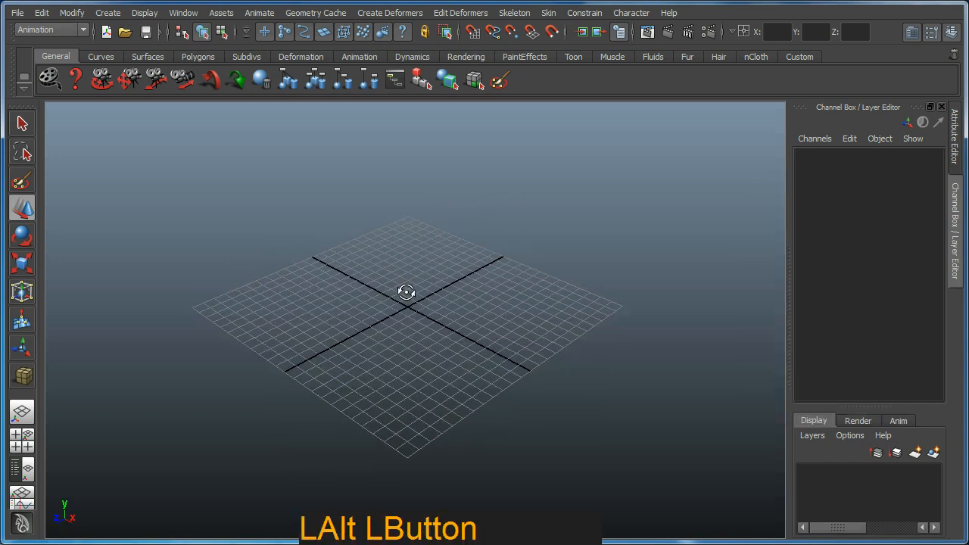
Step: Draw an interactive polygon cube with its base and height on the grid
left_click_drag(406, 293, 391, 246)
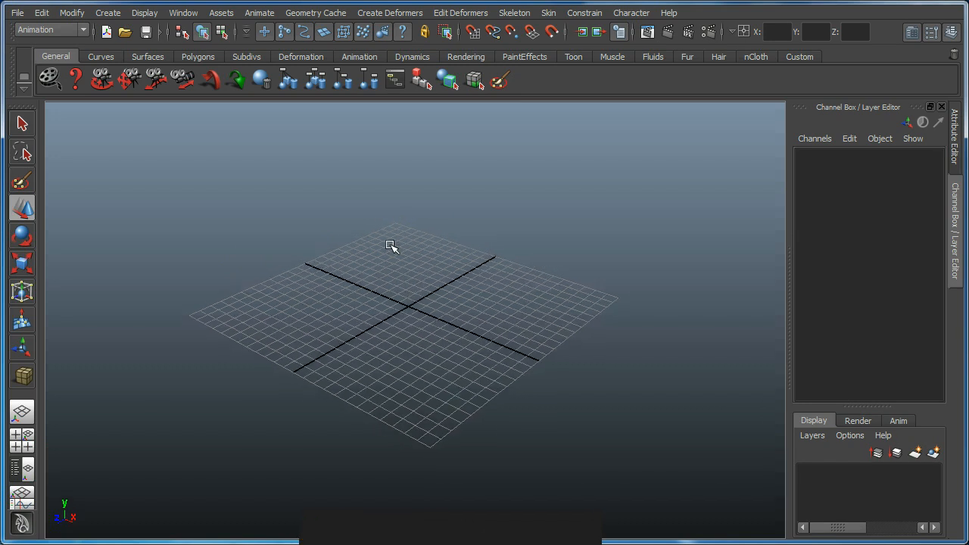
mouse_move(213, 71)
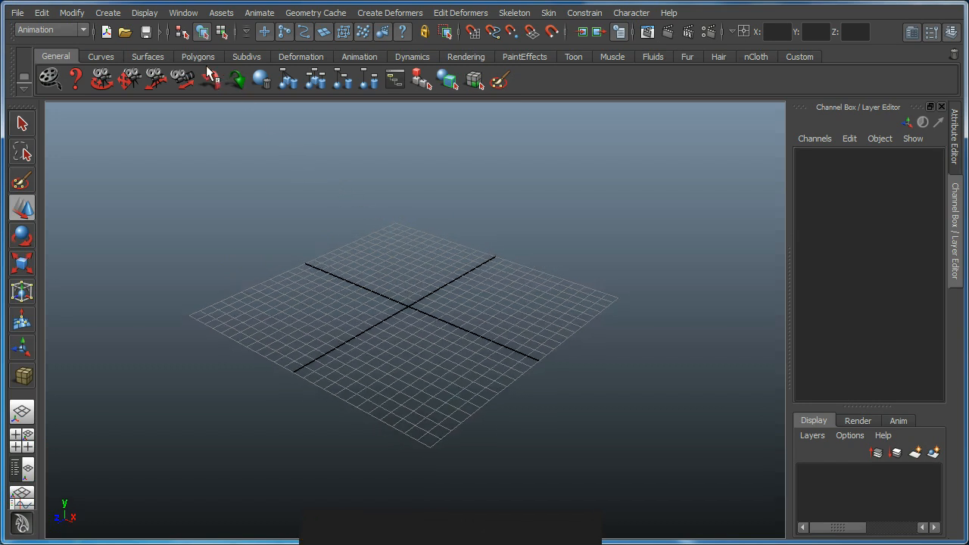
left_click(197, 56)
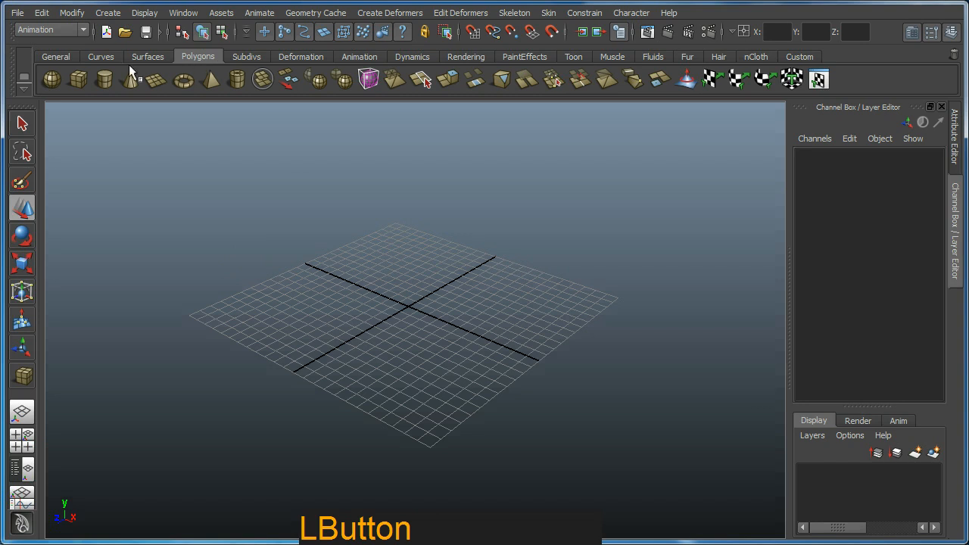
left_click_drag(416, 318, 355, 235)
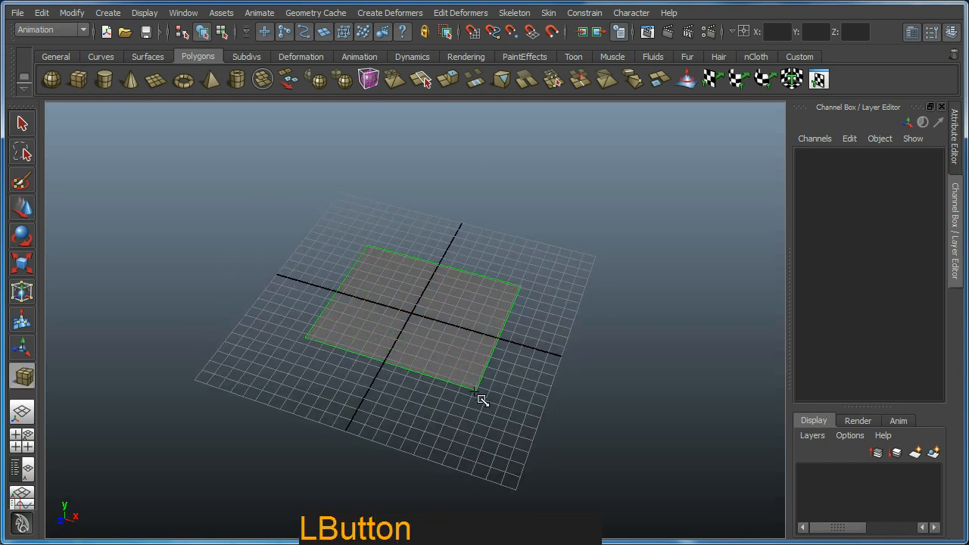
left_click_drag(483, 400, 450, 246)
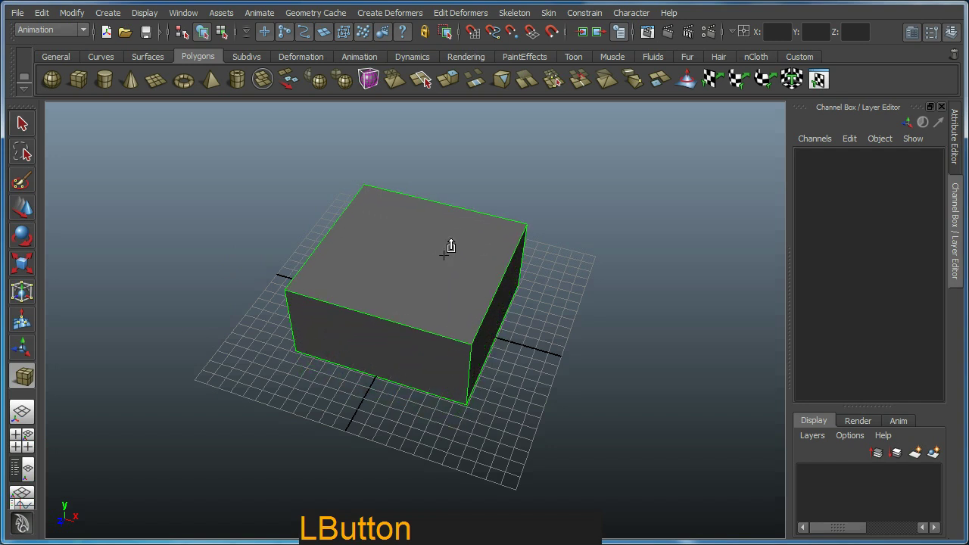
Step: Orbit around the new box and return to a three-quarter view
left_click_drag(450, 246, 428, 295)
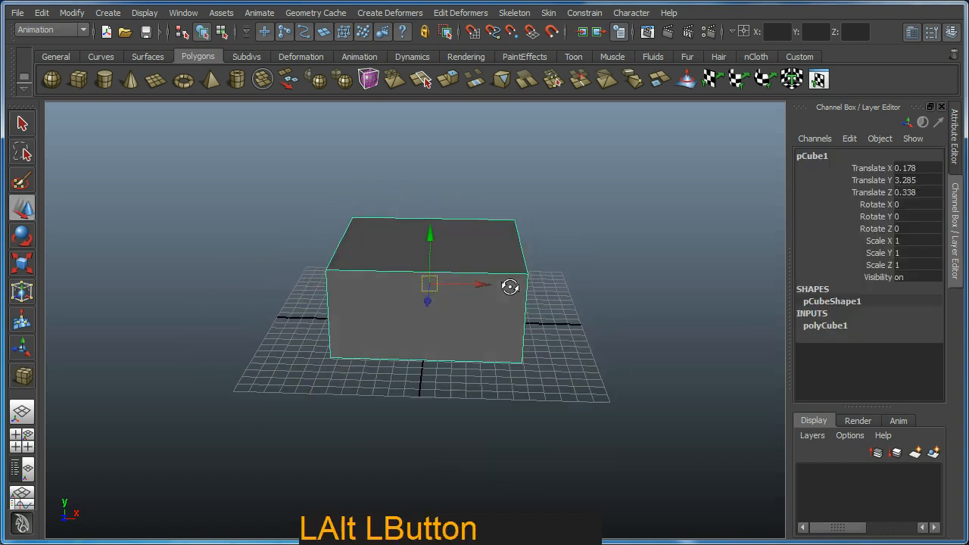
left_click_drag(510, 287, 466, 338)
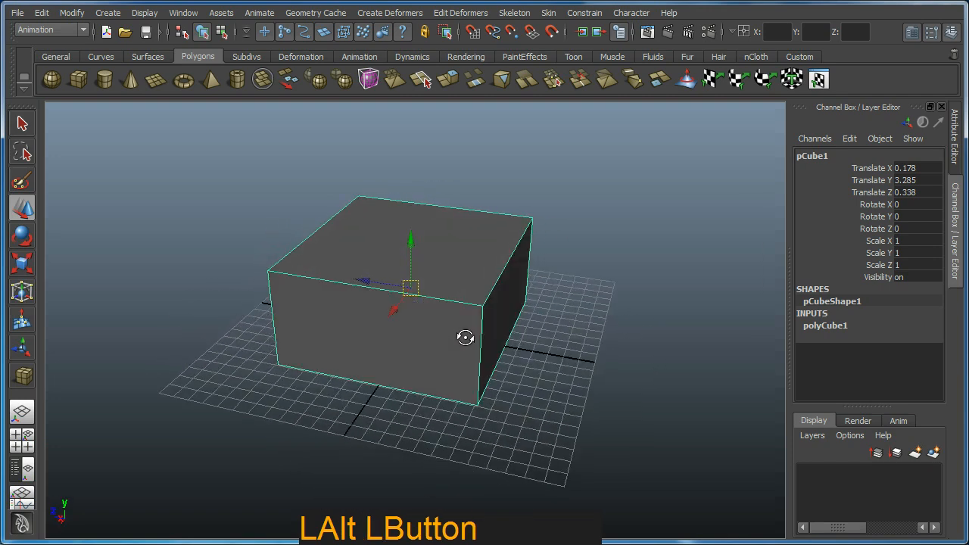
left_click_drag(465, 338, 582, 326)
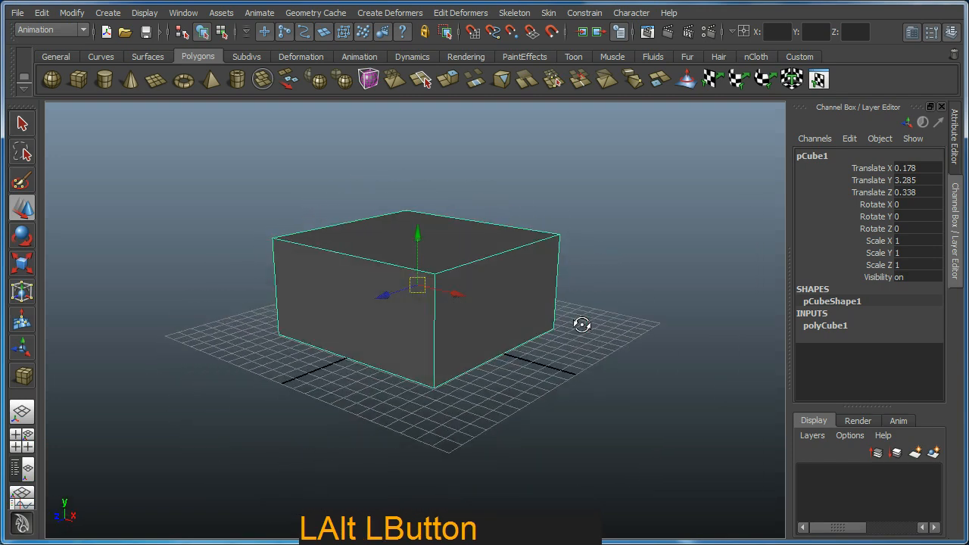
left_click_drag(583, 324, 318, 324)
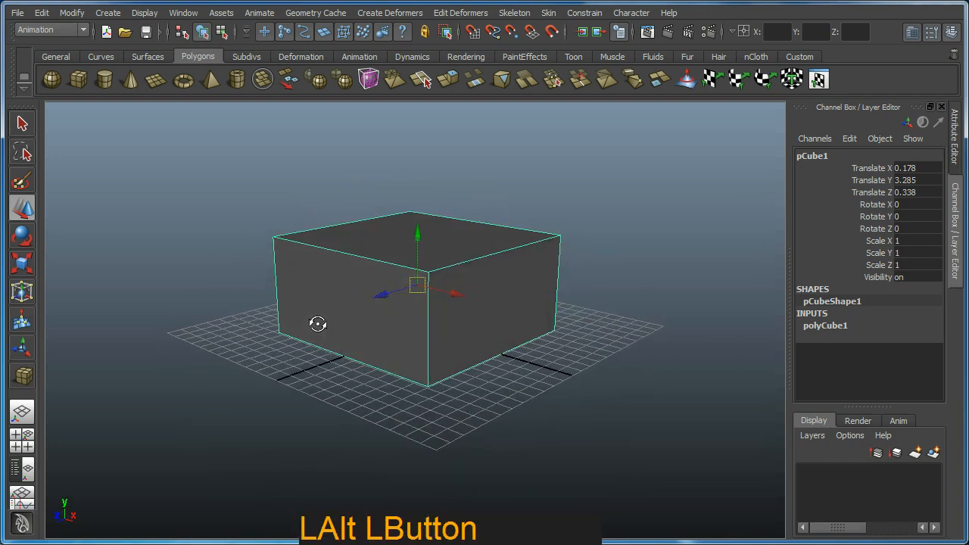
left_click_drag(318, 324, 343, 335)
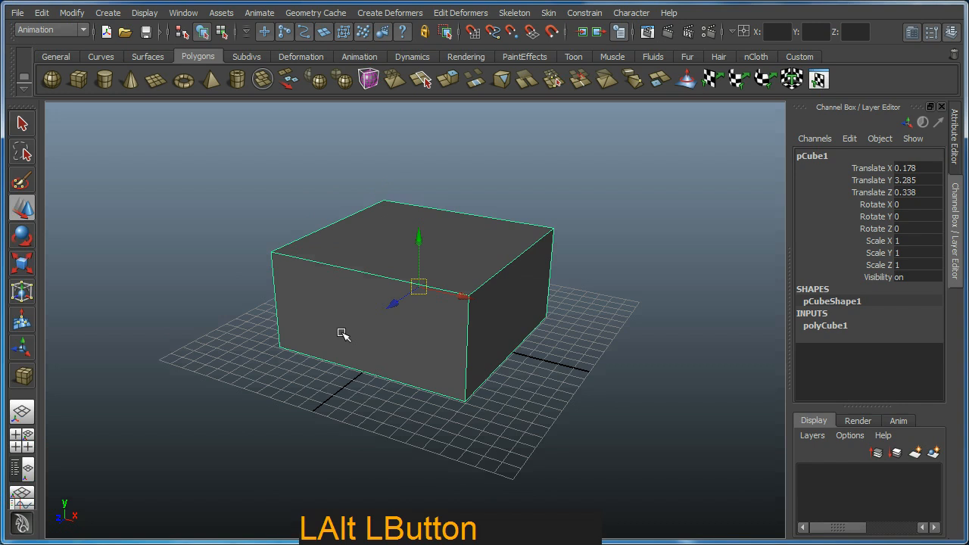
left_click_drag(343, 334, 583, 340)
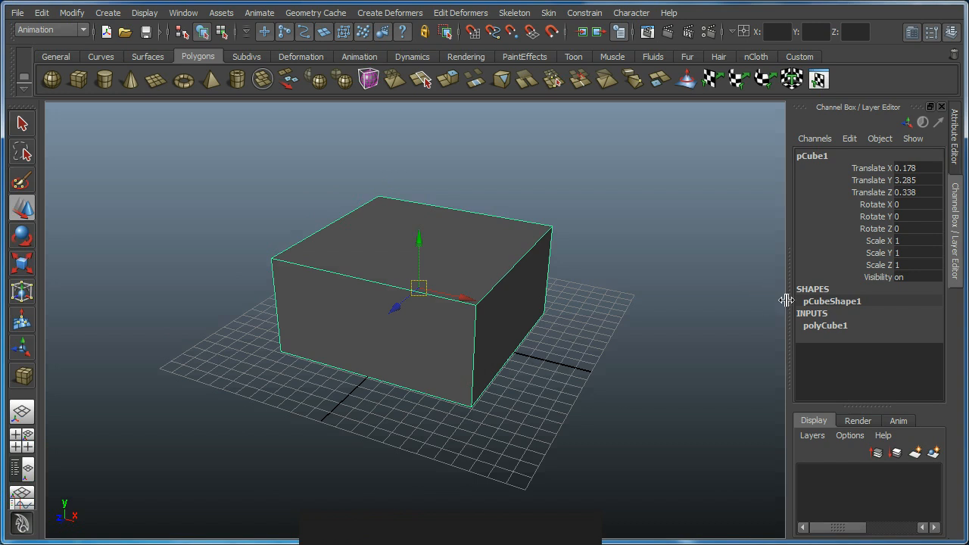
mouse_move(909, 287)
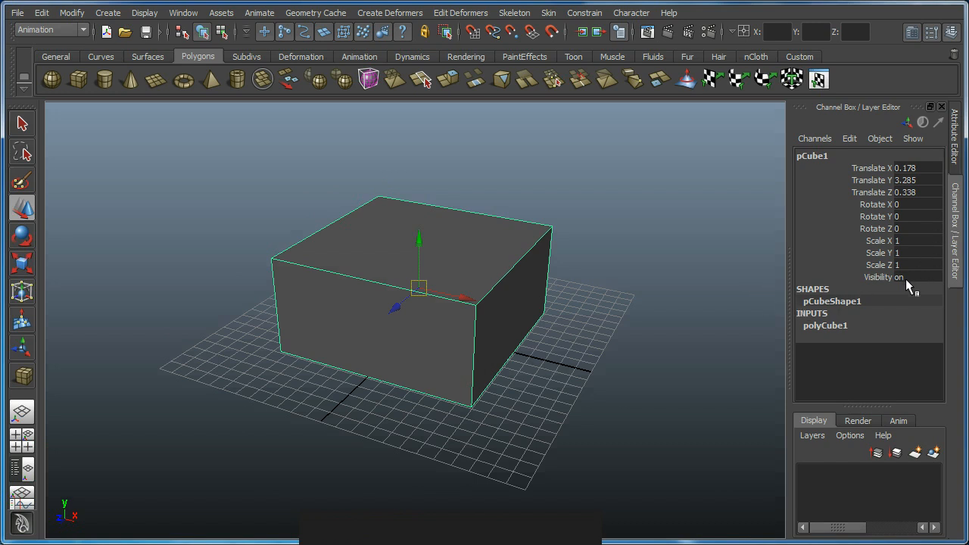
mouse_move(872, 313)
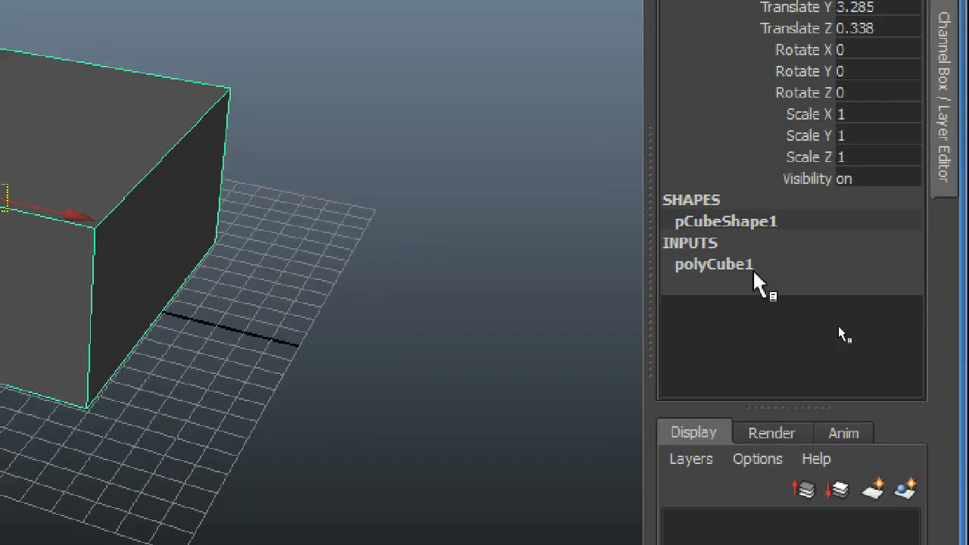
Step: Set polyCube1's Subdivisions Width to 2 in the Channel Box and recentre the view
left_click(714, 263)
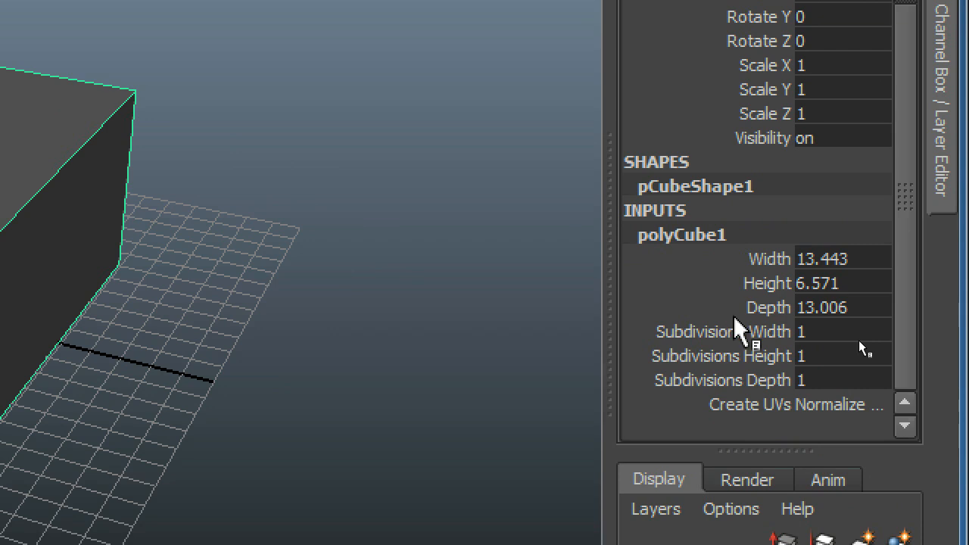
mouse_move(201, 302)
type("2")
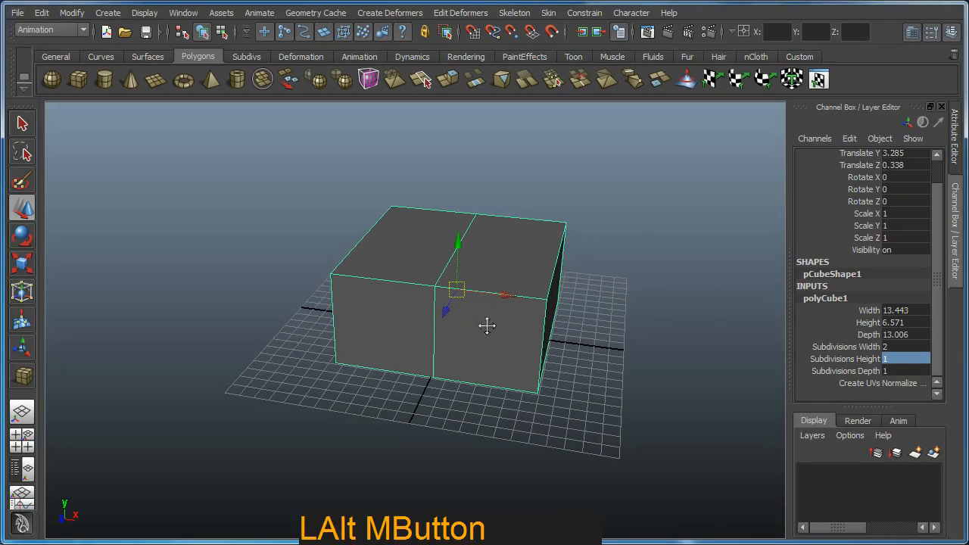
left_click_drag(487, 326, 404, 339)
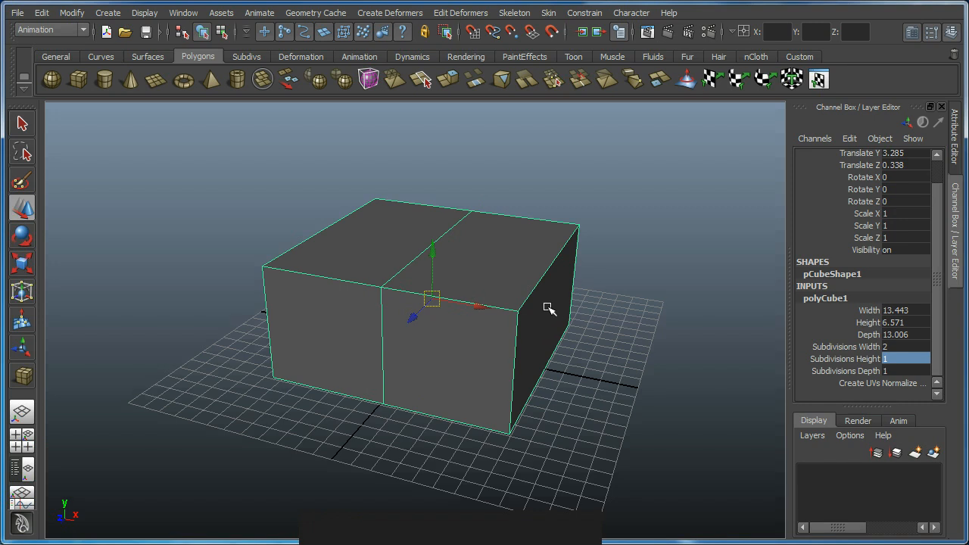
mouse_move(570, 307)
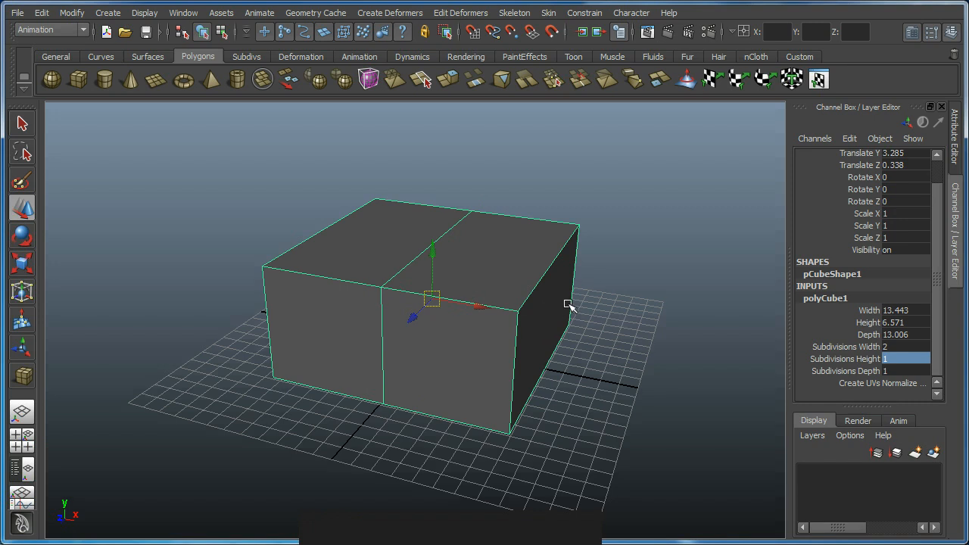
Step: Orbit around the split box to face it front-on, then enter vertex mode with F9
left_click_drag(568, 307, 459, 293)
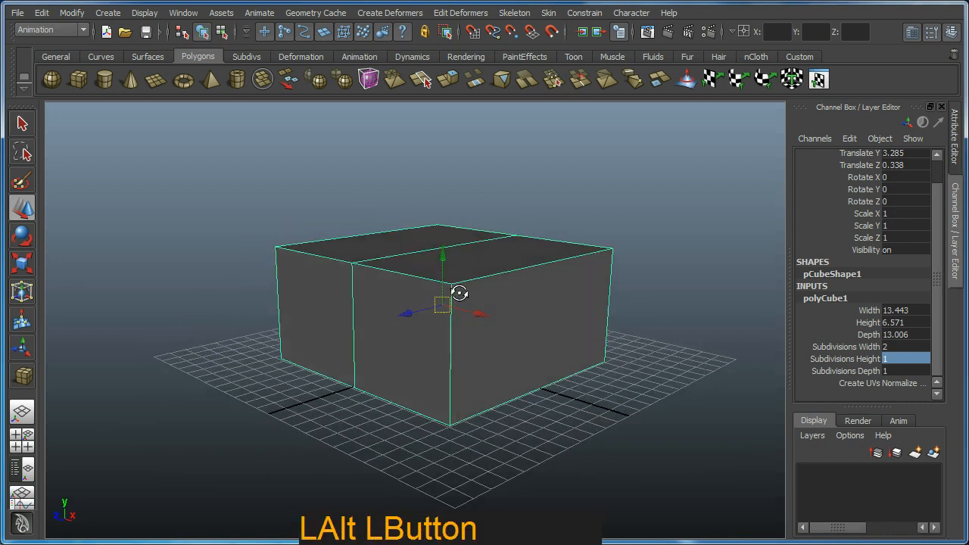
left_click_drag(460, 293, 453, 303)
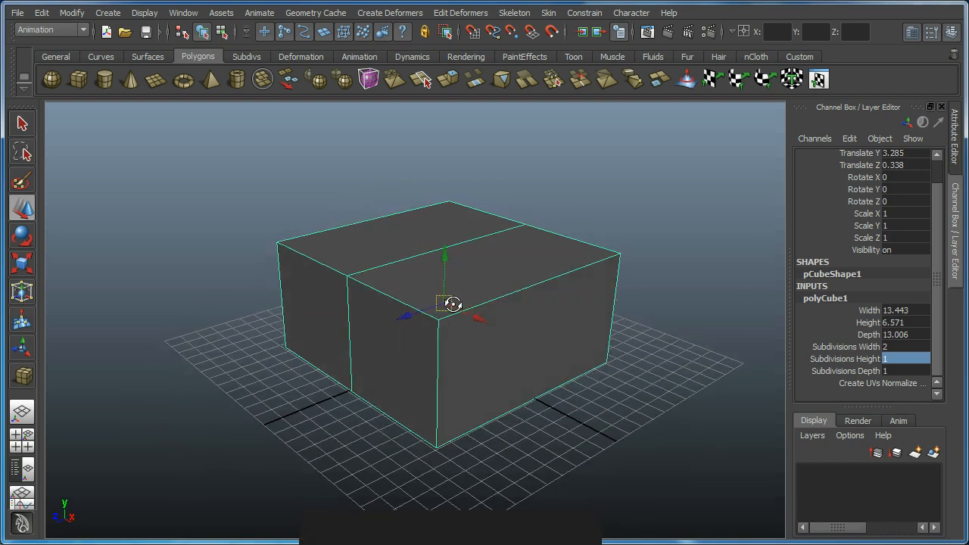
left_click_drag(453, 304, 507, 264)
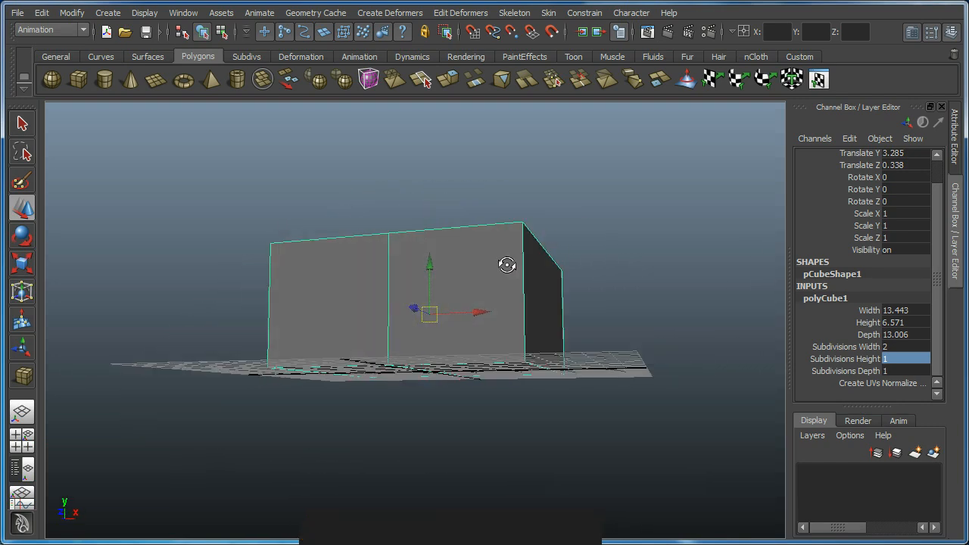
left_click_drag(508, 265, 556, 295)
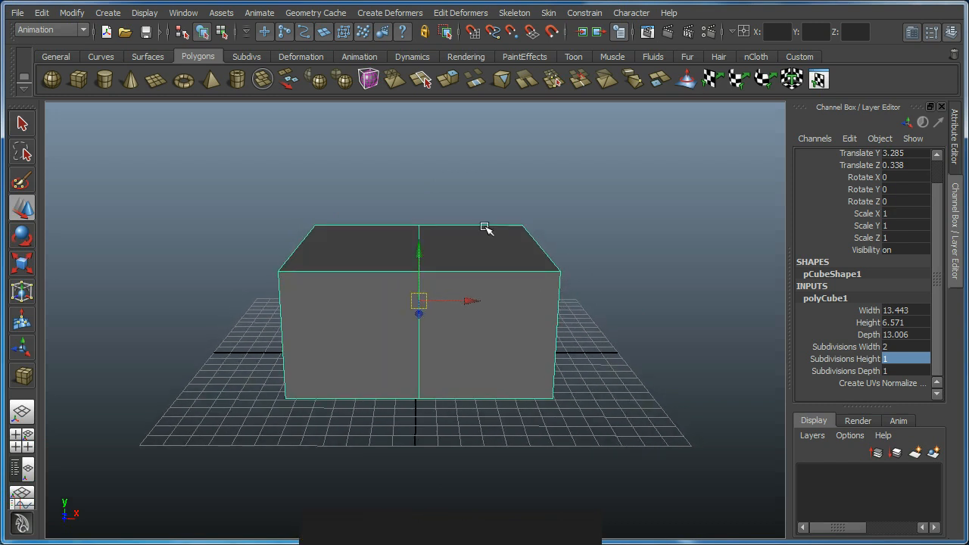
key("F9")
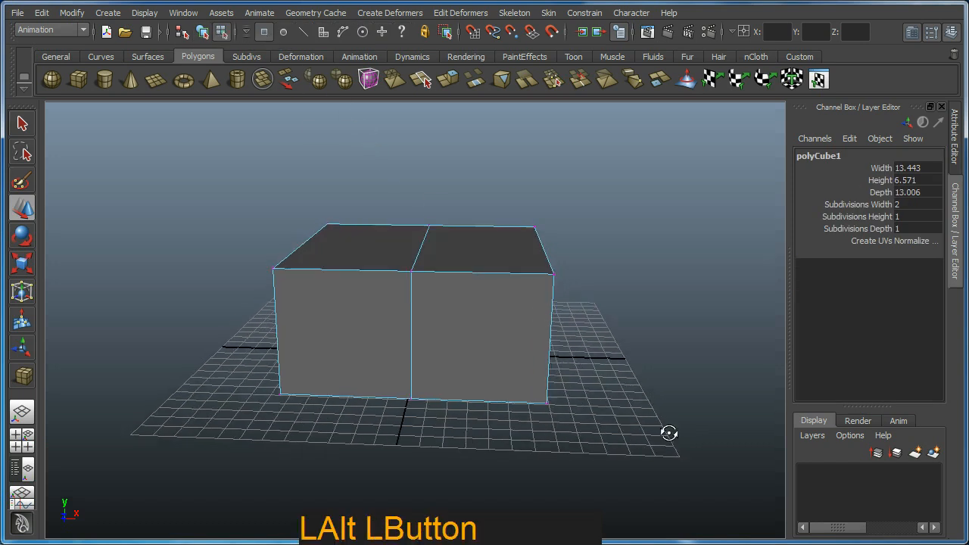
Step: Pull vertices to angle the box's front, then orbit to a top-down view
left_click_drag(669, 433, 598, 281)
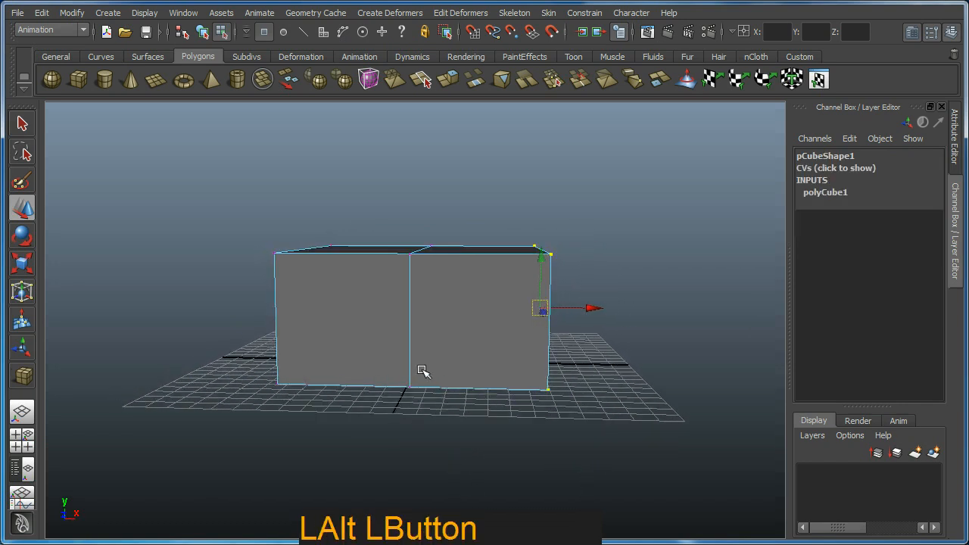
left_click_drag(424, 371, 513, 437)
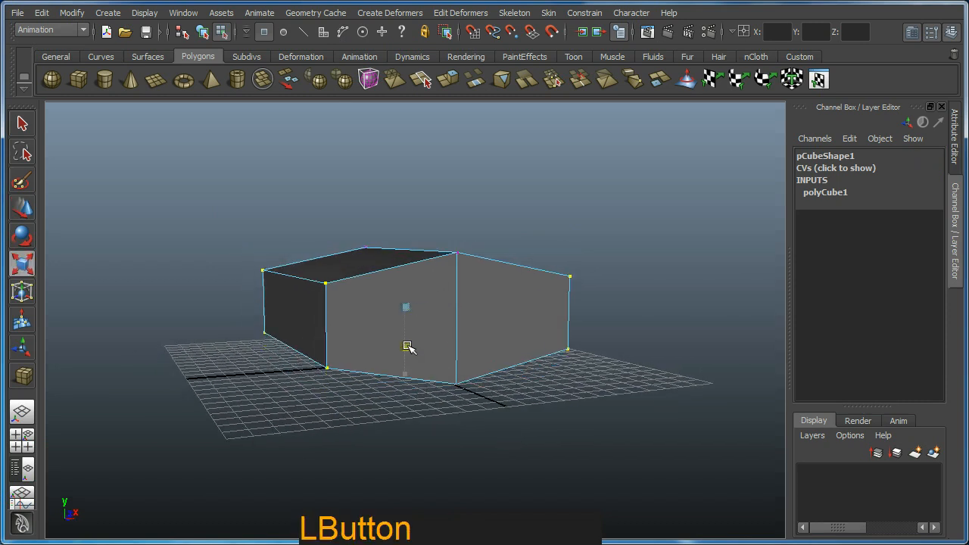
left_click_drag(409, 349, 447, 467)
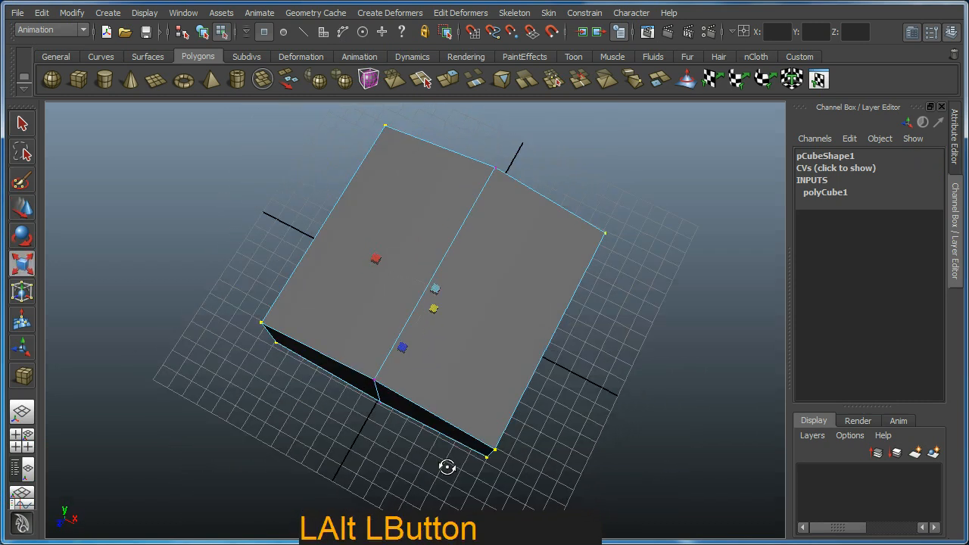
left_click_drag(446, 467, 299, 377)
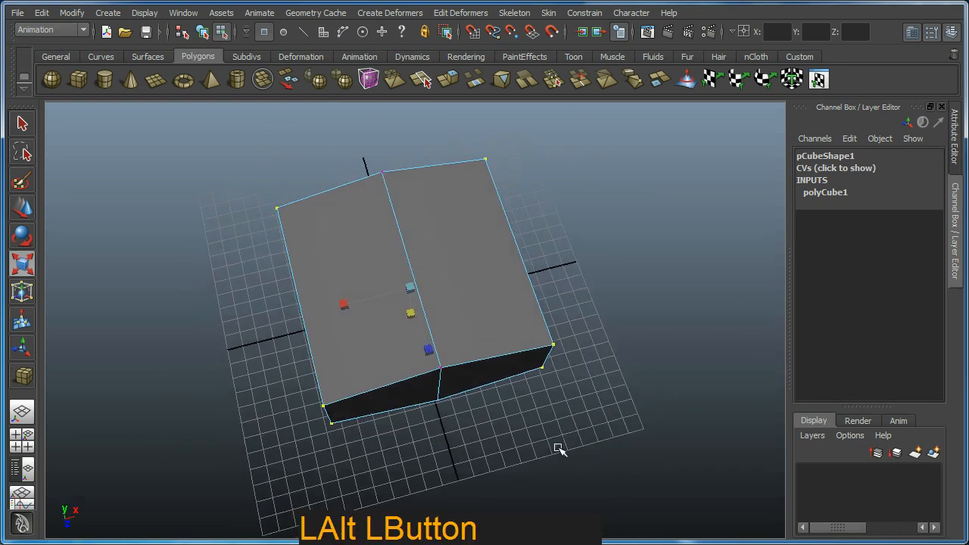
left_click_drag(559, 447, 471, 395)
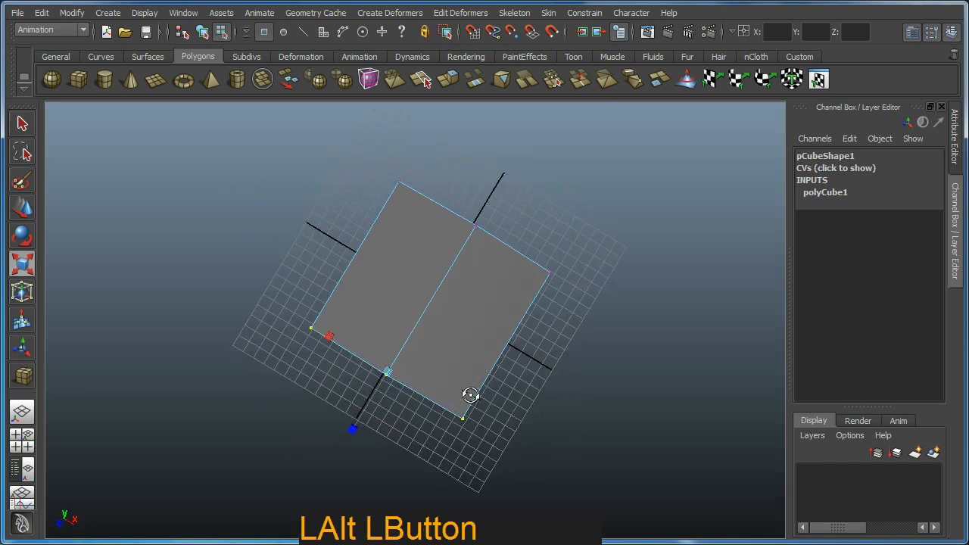
Step: Move the middle vertices to taper the box into a peaked ridge
left_click_drag(470, 395, 372, 410)
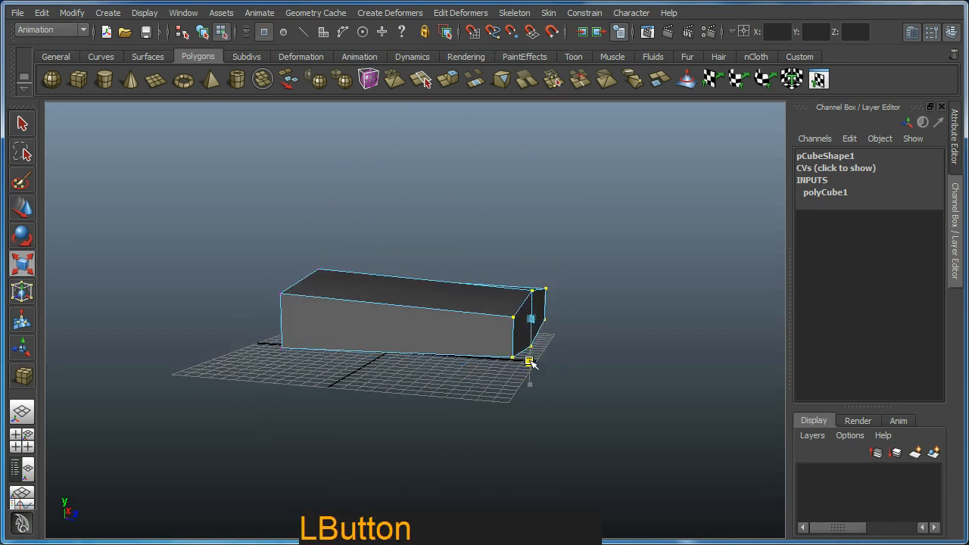
left_click_drag(530, 364, 240, 416)
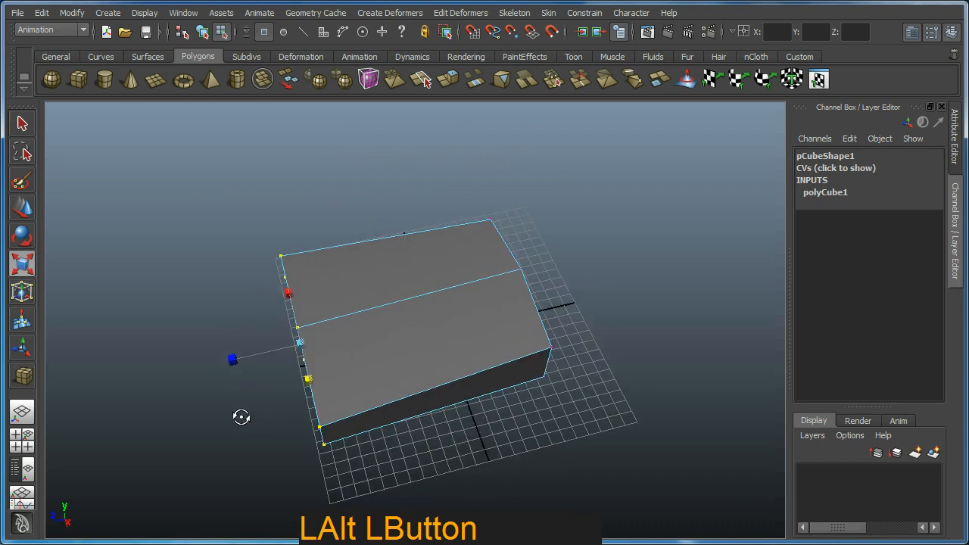
left_click_drag(241, 417, 391, 353)
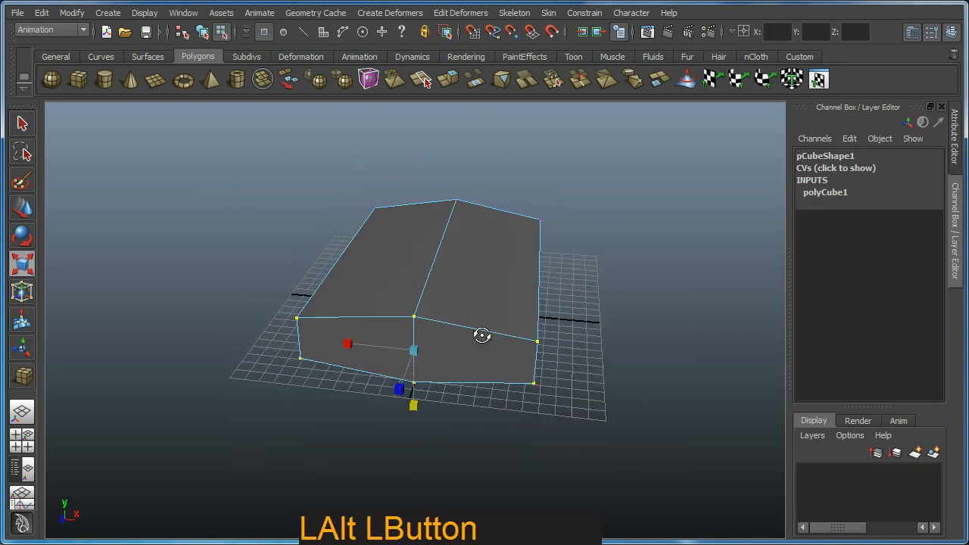
left_click_drag(482, 336, 461, 317)
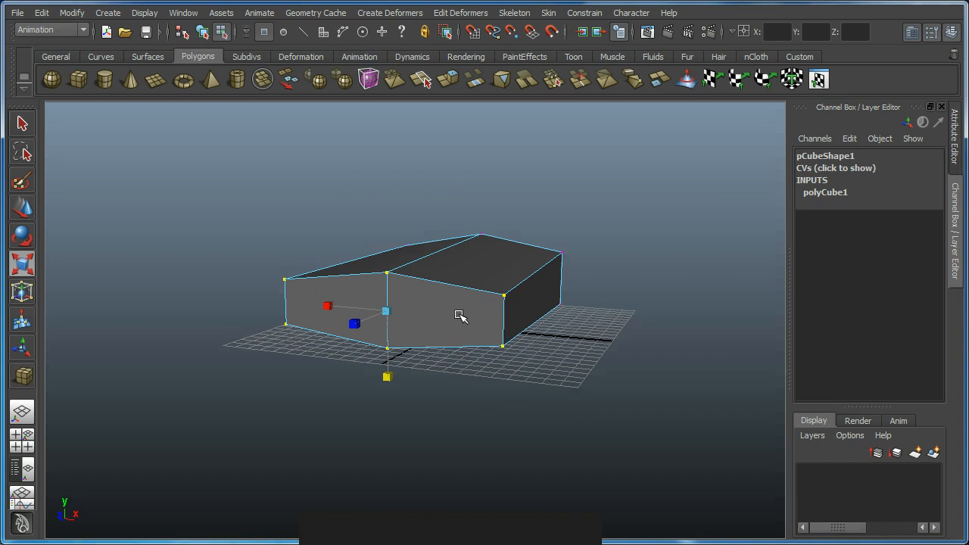
left_click_drag(461, 315, 482, 355)
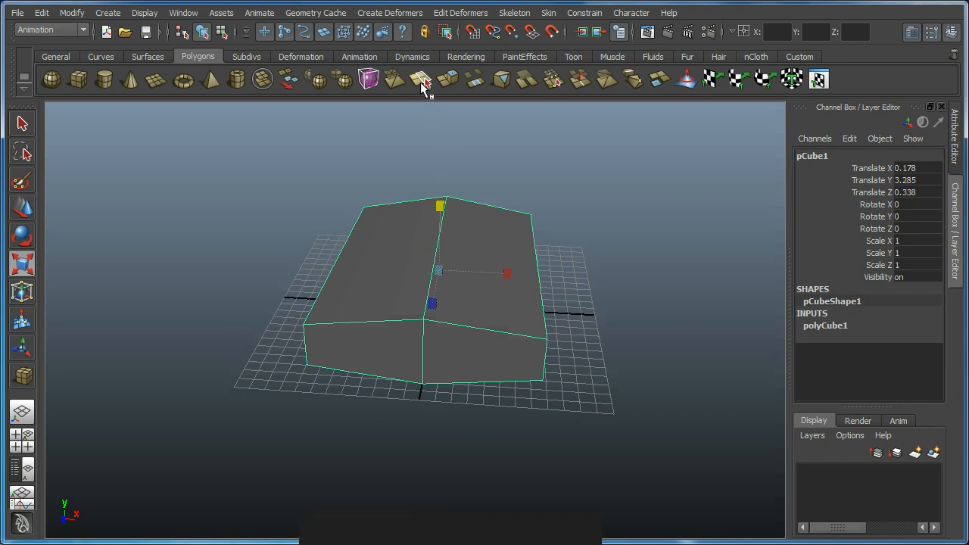
mouse_move(422, 79)
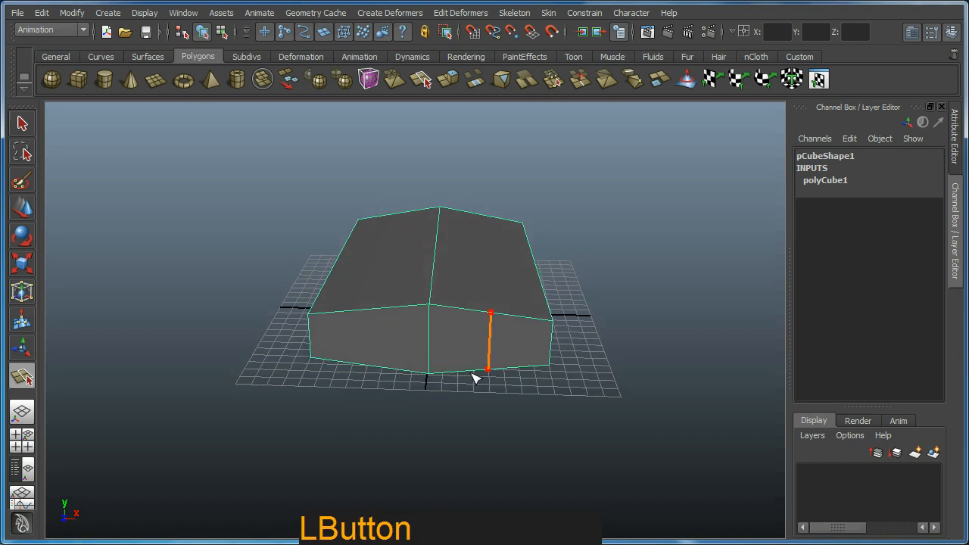
Step: Cut four vertical edges across the box's front faces with the Split Polygon Tool
left_click_drag(477, 378, 400, 318)
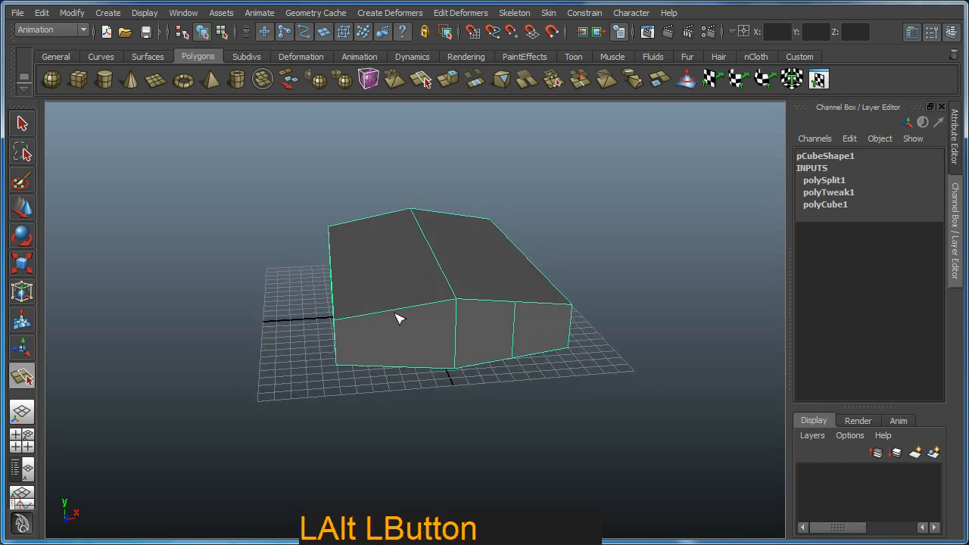
left_click(399, 365)
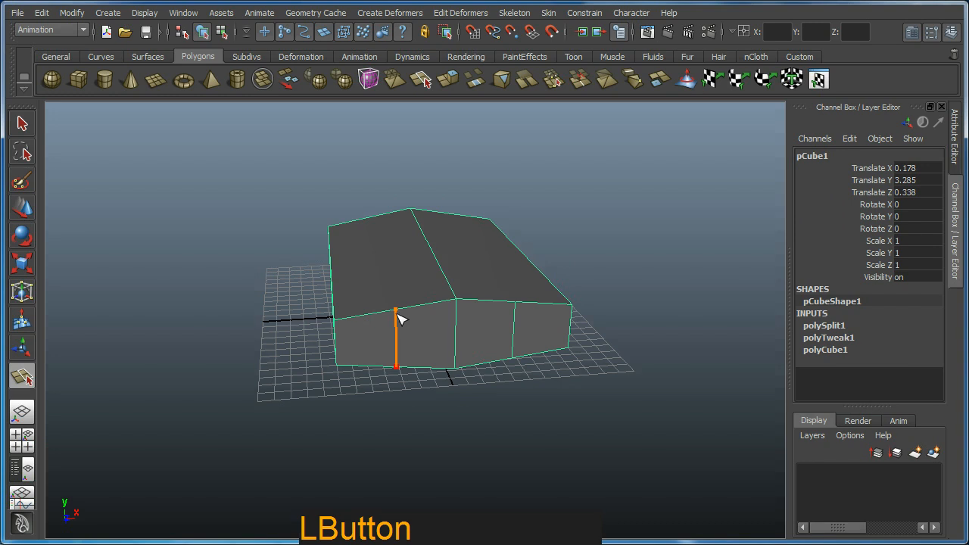
left_click_drag(401, 318, 412, 392)
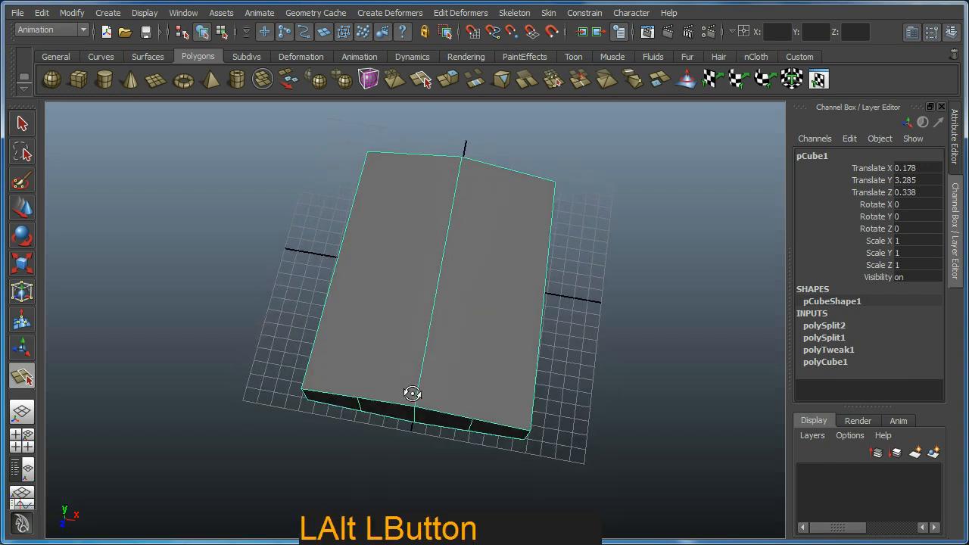
left_click_drag(413, 392, 420, 356)
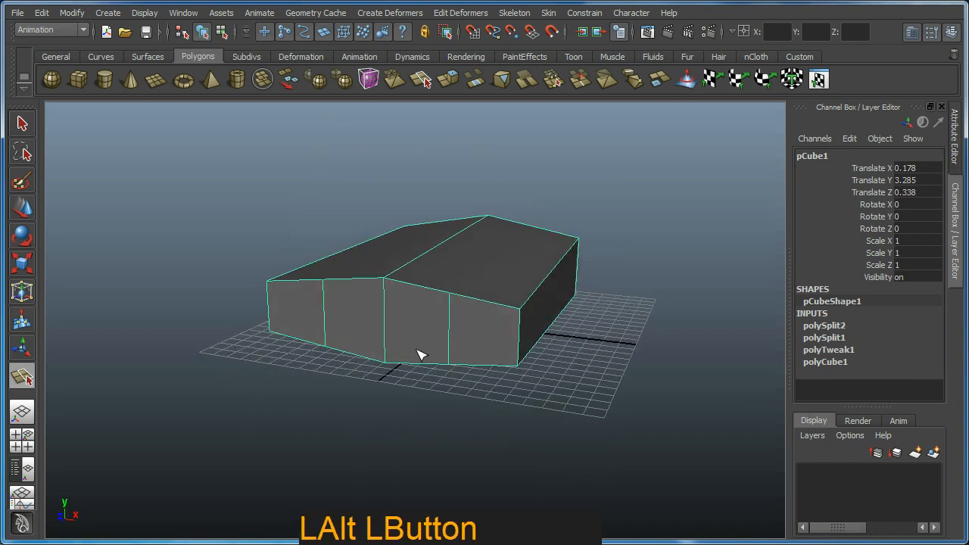
left_click_drag(420, 356, 449, 351)
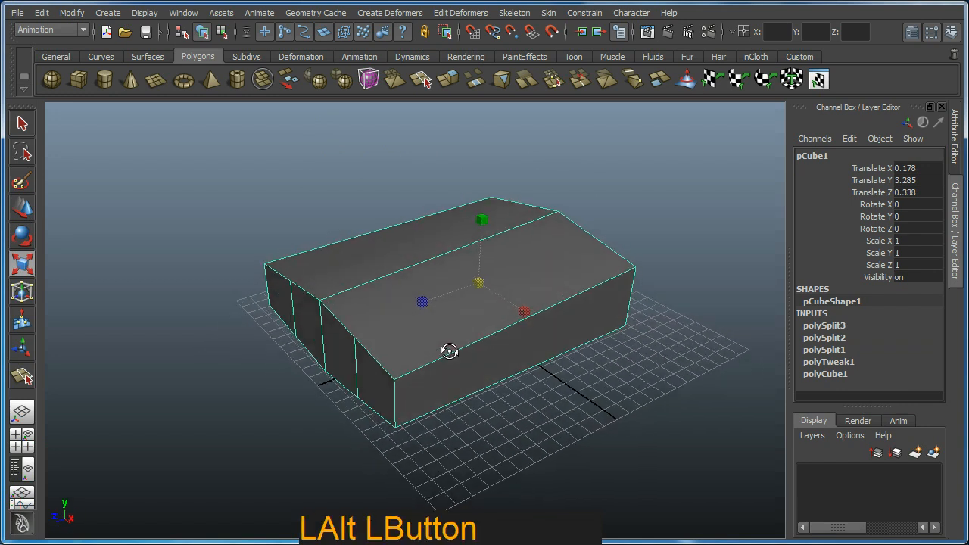
left_click_drag(449, 351, 515, 307)
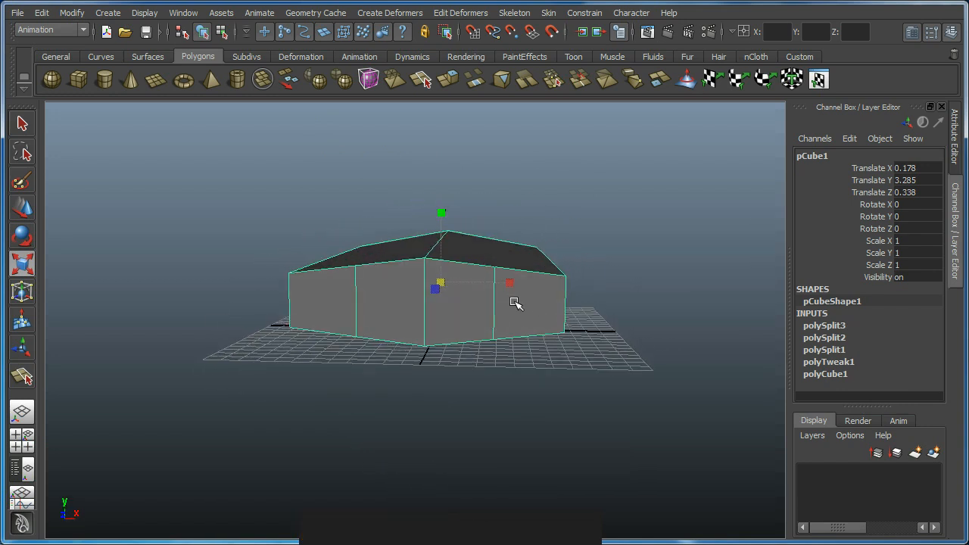
left_click_drag(515, 303, 454, 331)
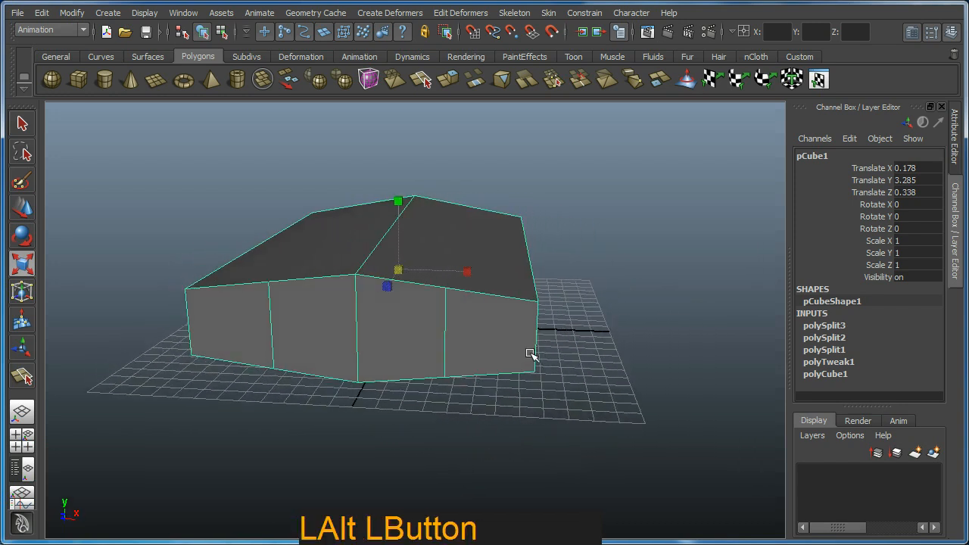
left_click_drag(530, 356, 493, 366)
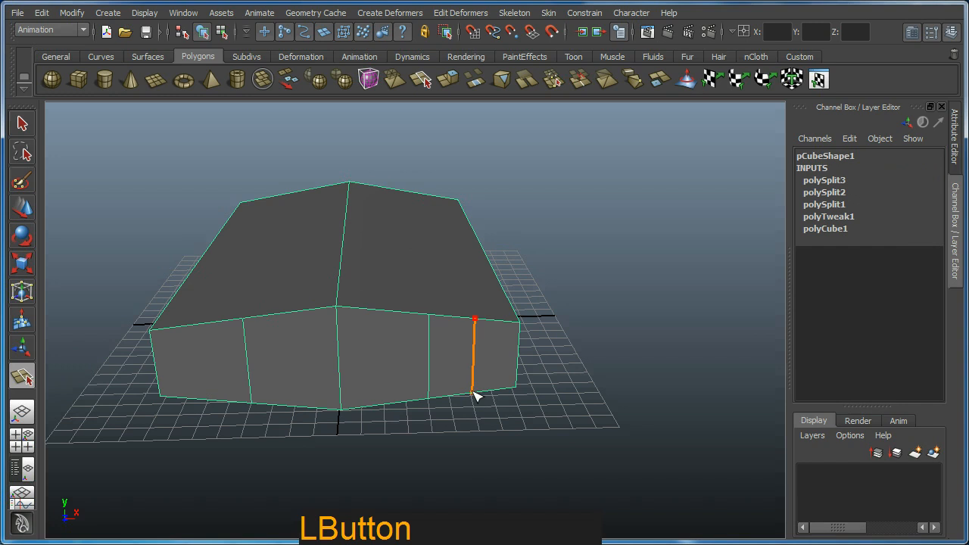
left_click_drag(477, 394, 507, 359)
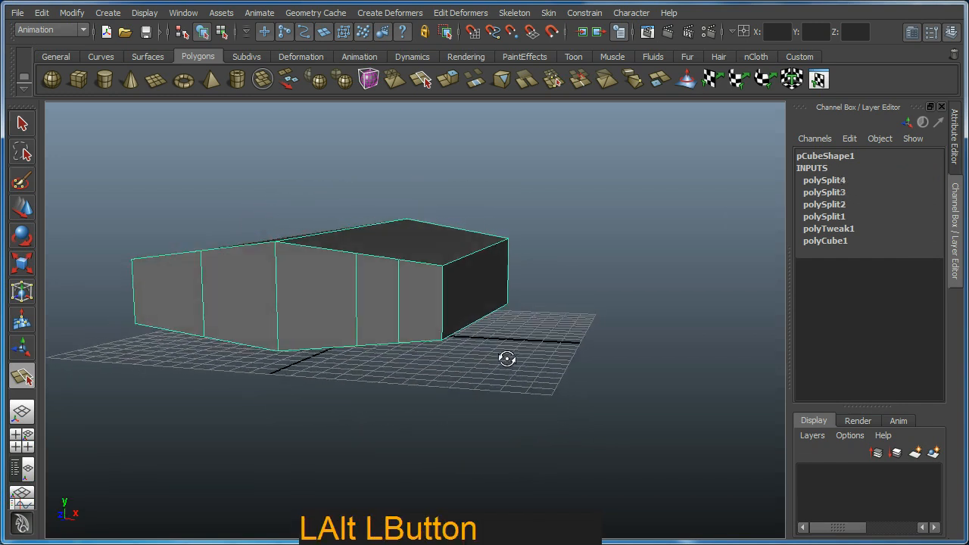
left_click_drag(508, 359, 530, 387)
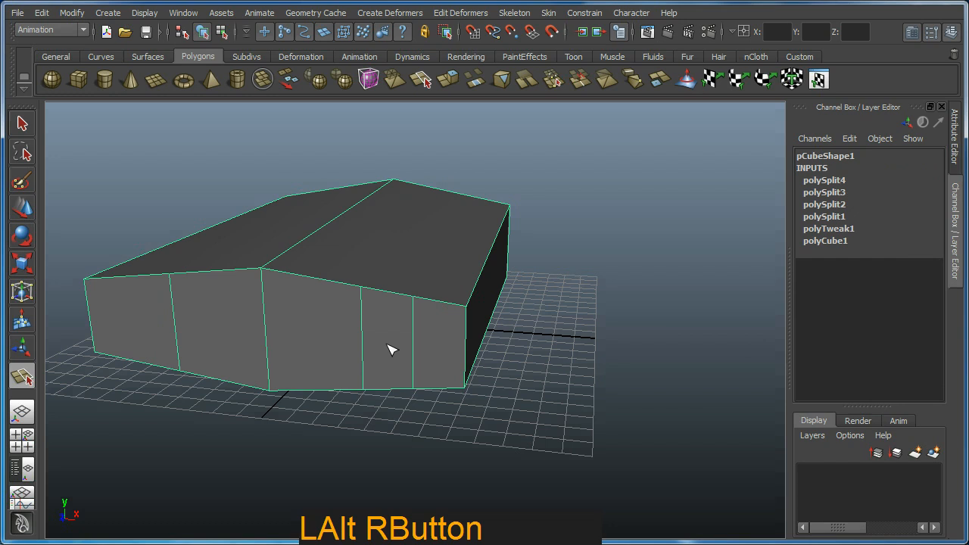
Step: Move the front top-edge vertices with the Move tool to reshape that edge
key("w")
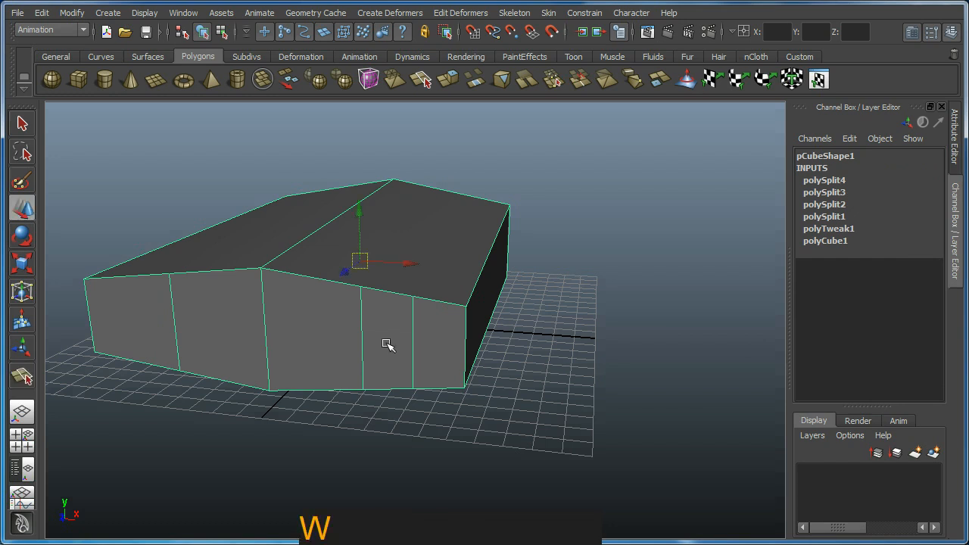
left_click_drag(386, 345, 424, 335)
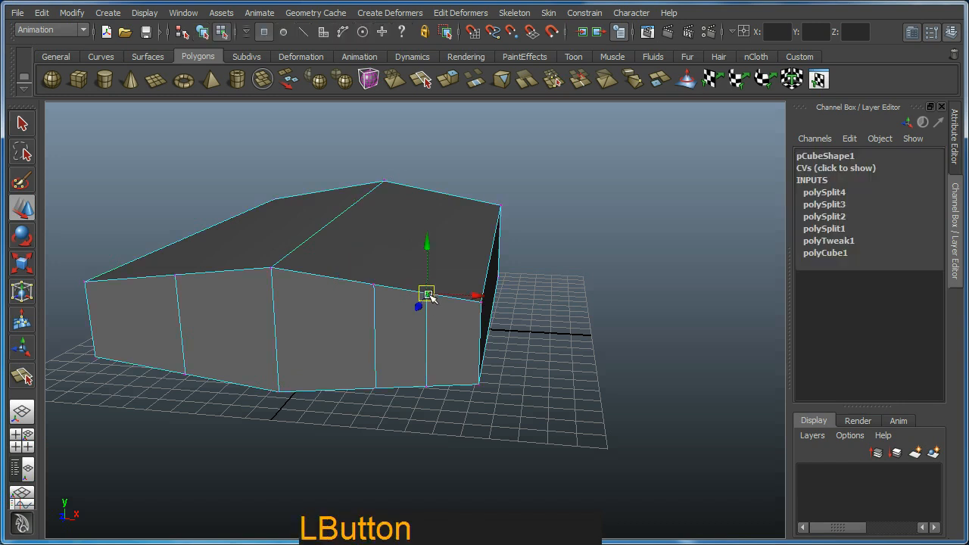
left_click_drag(427, 296, 394, 265)
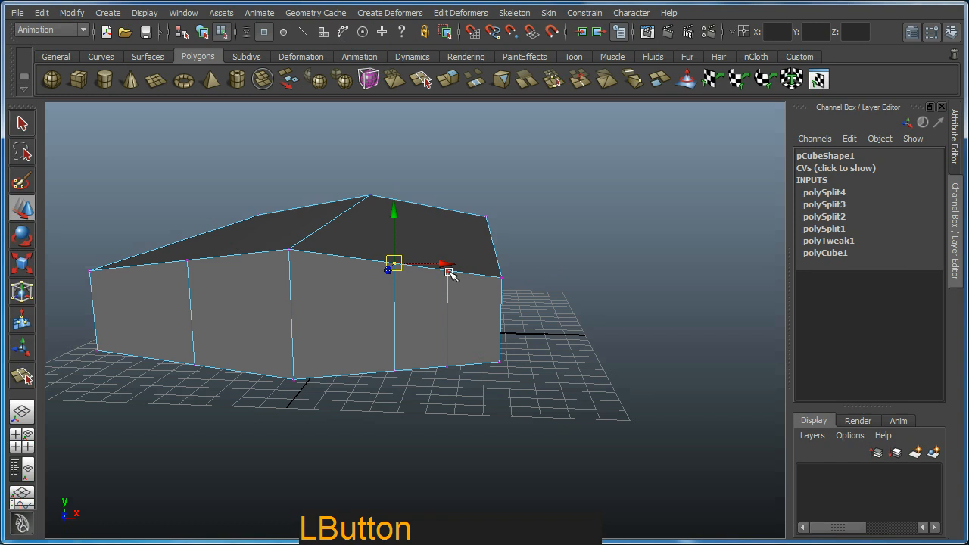
left_click_drag(394, 265, 448, 272)
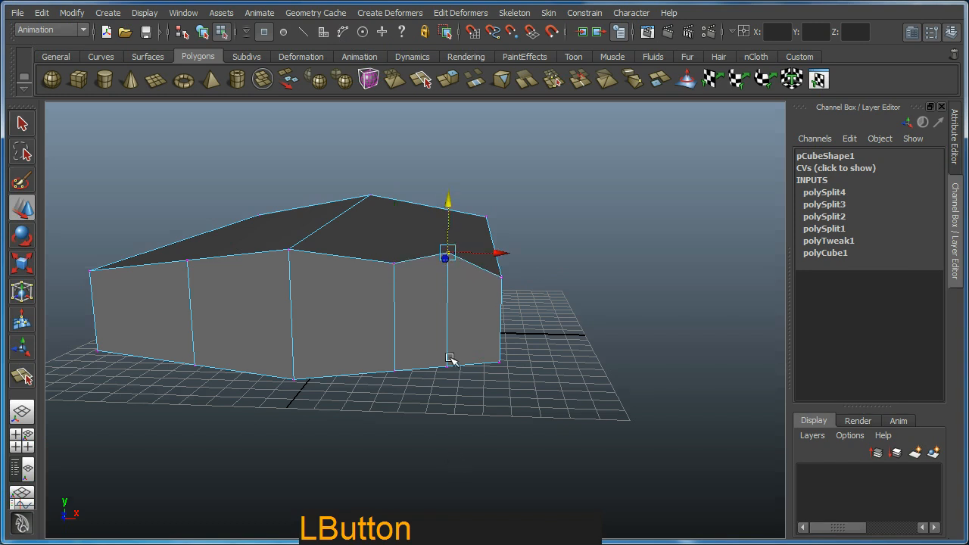
left_click_drag(448, 253, 393, 363)
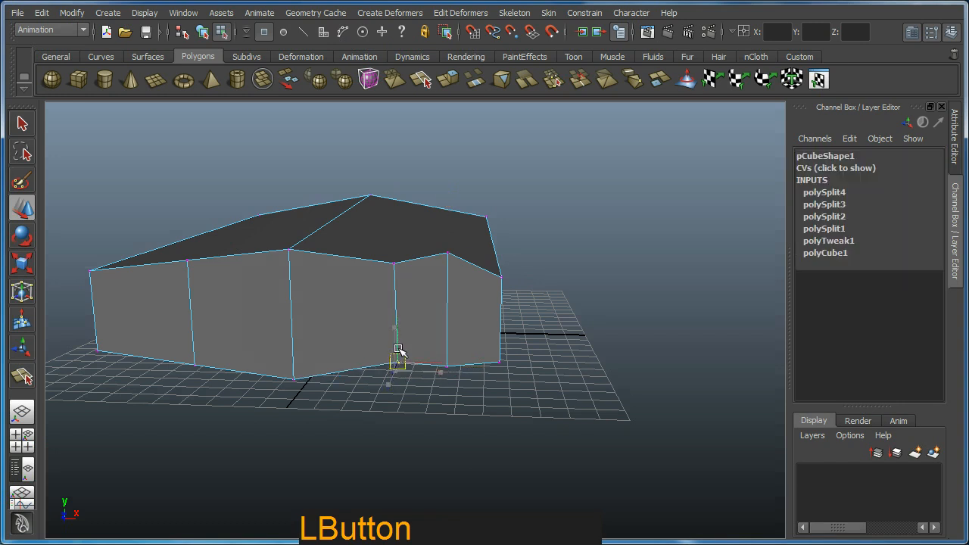
Step: Reposition the hand base's top and bottom corner vertices, then switch to edge mode
left_click_drag(400, 352, 367, 413)
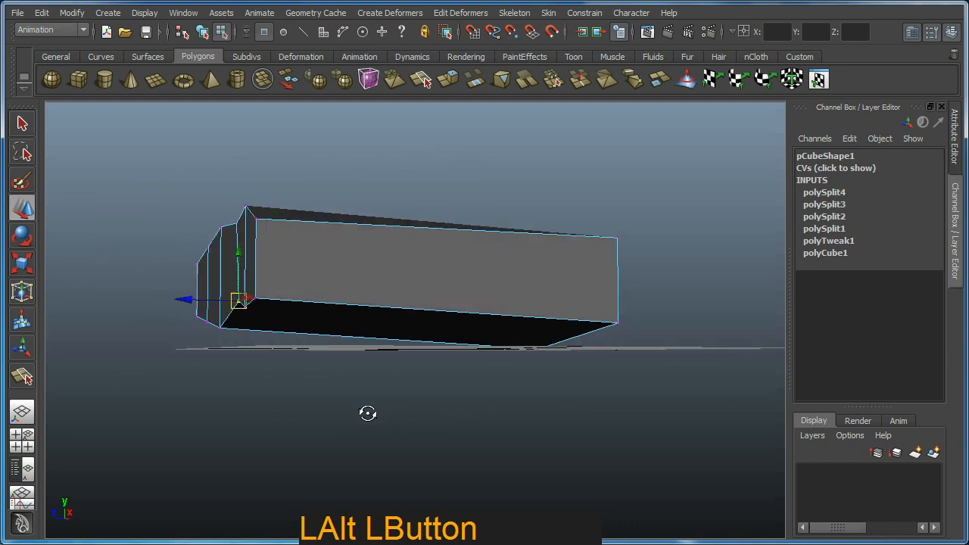
left_click_drag(368, 413, 430, 188)
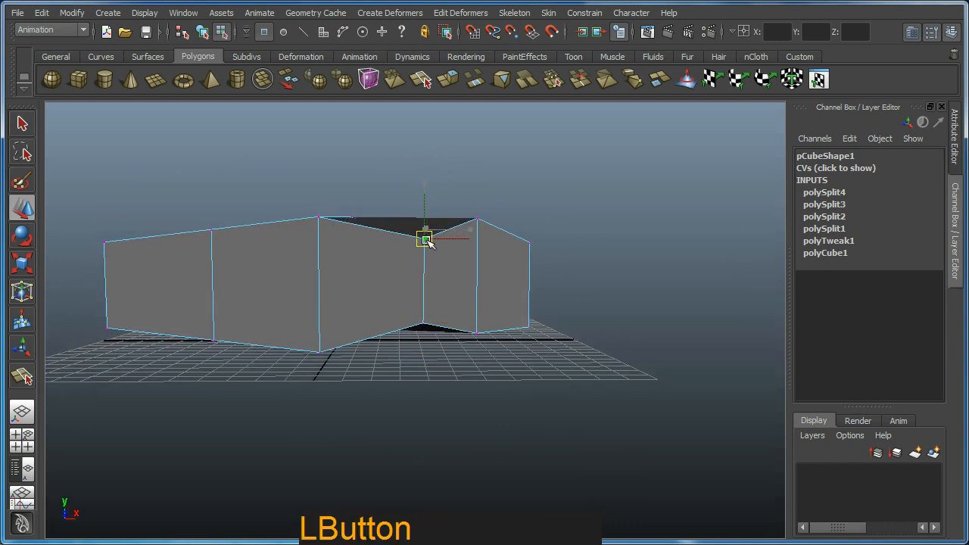
left_click_drag(426, 238, 506, 329)
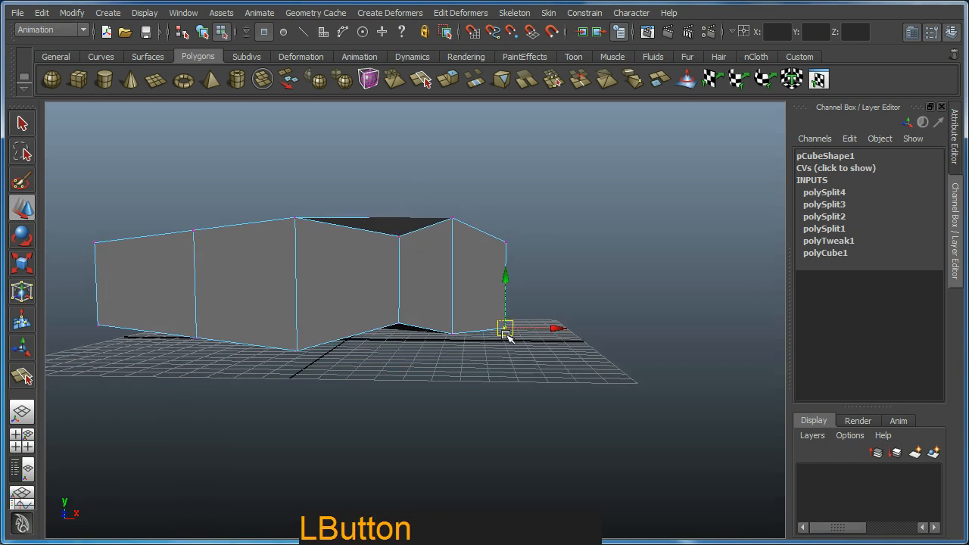
left_click_drag(507, 333, 445, 332)
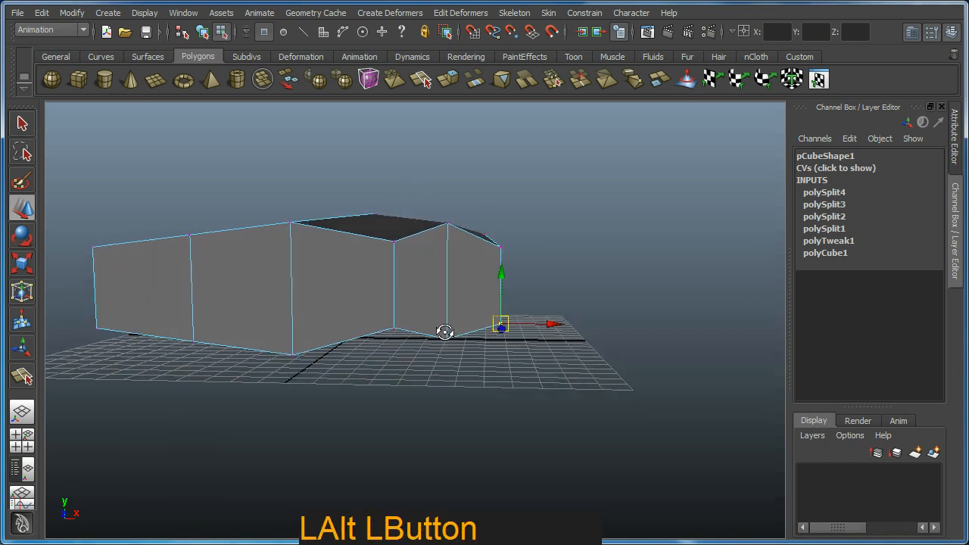
left_click_drag(445, 332, 302, 333)
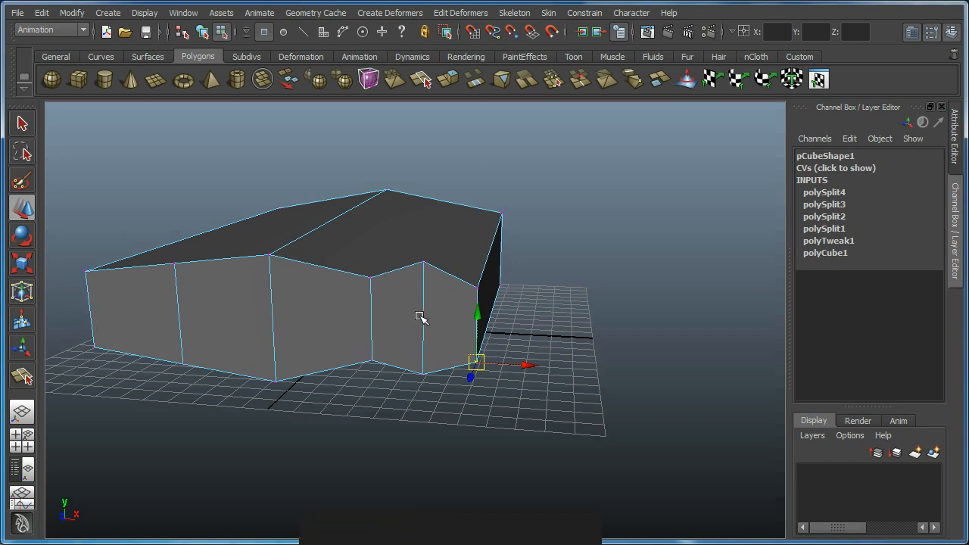
mouse_move(426, 321)
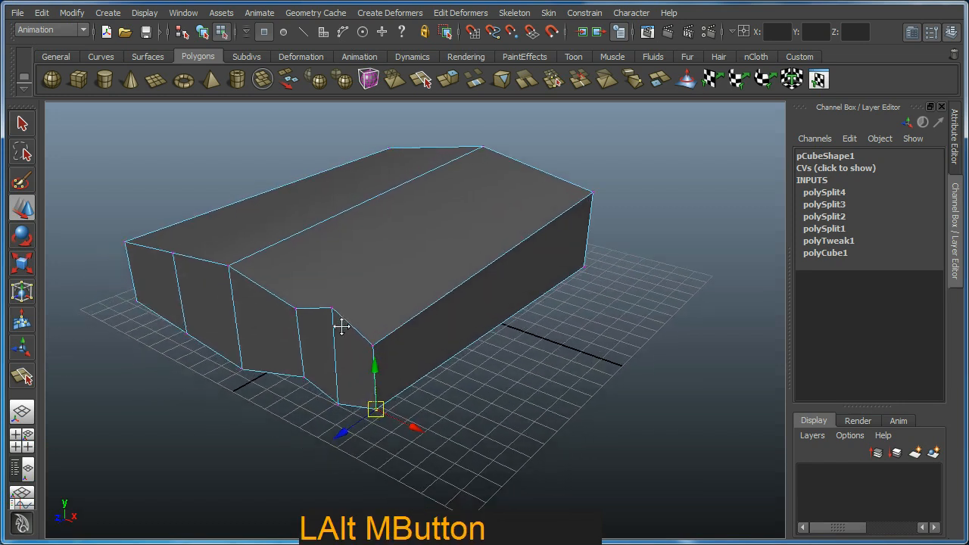
left_click_drag(341, 326, 441, 335)
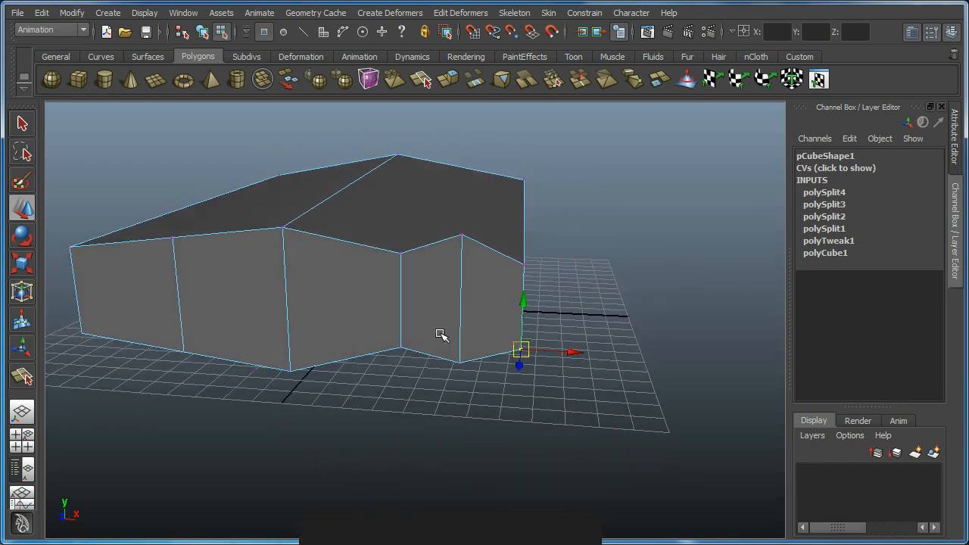
key("F10")
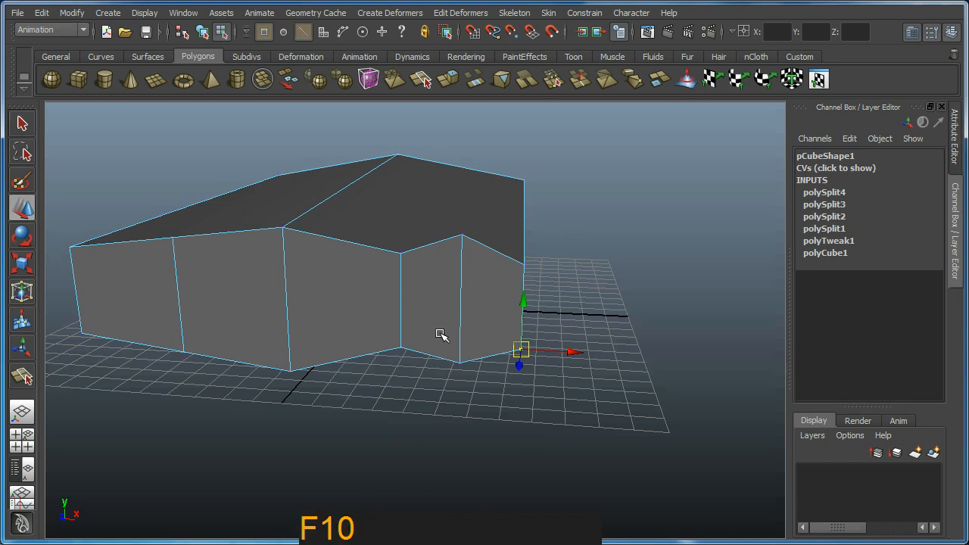
mouse_move(441, 315)
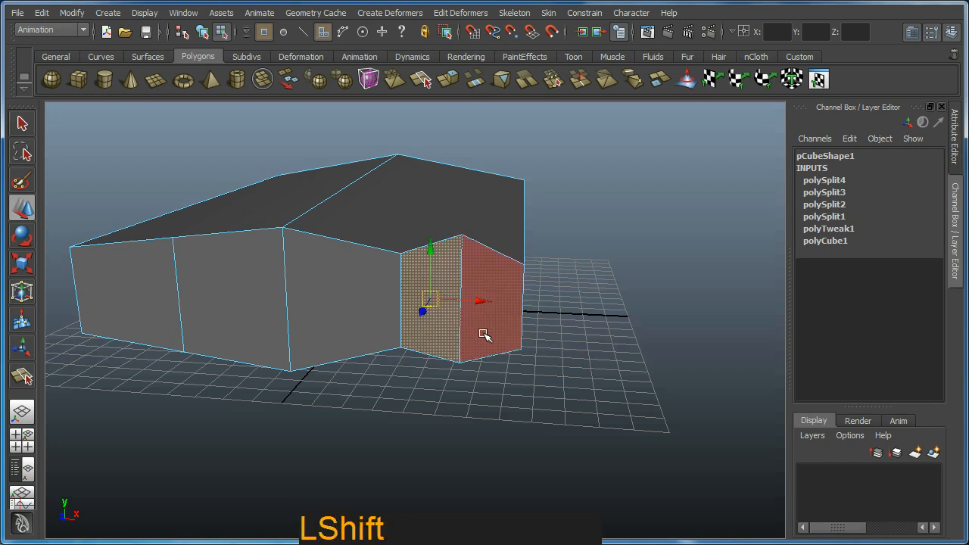
Step: Select the front faces and extrude them forward into a long finger section
left_click_drag(484, 334, 184, 288)
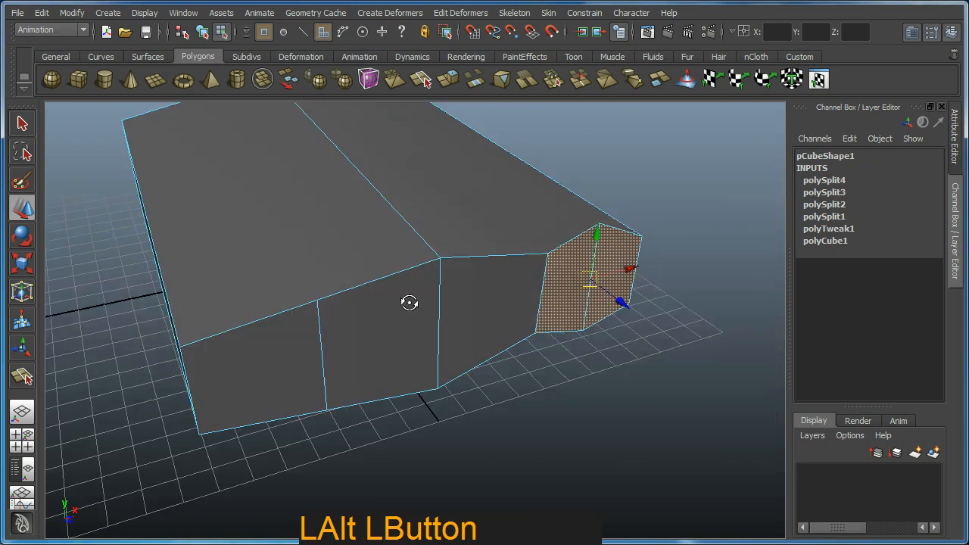
left_click_drag(408, 303, 634, 142)
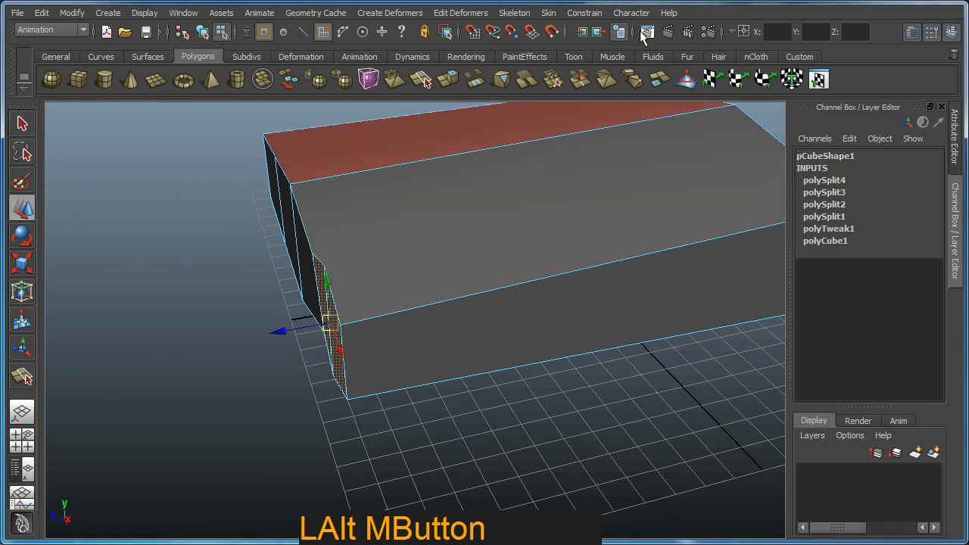
mouse_move(451, 79)
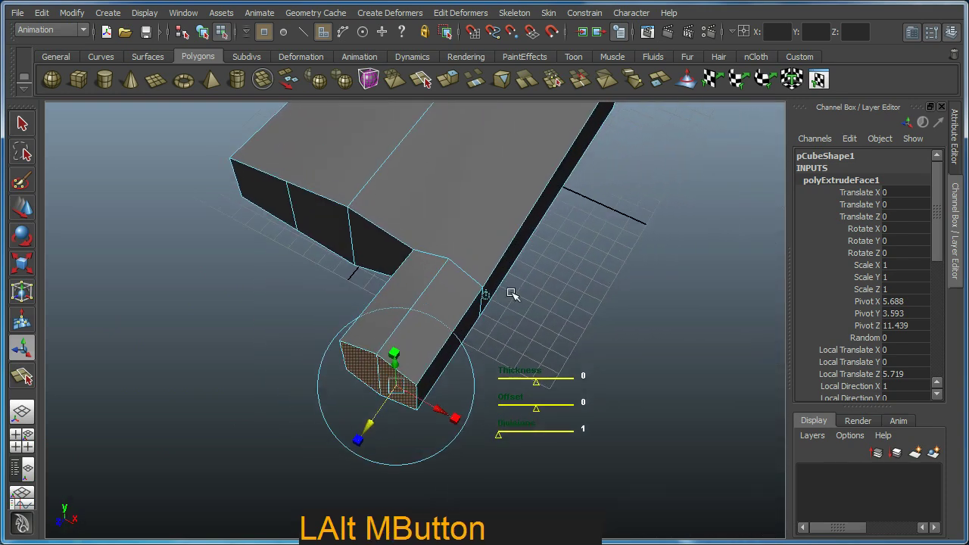
left_click_drag(514, 293, 390, 148)
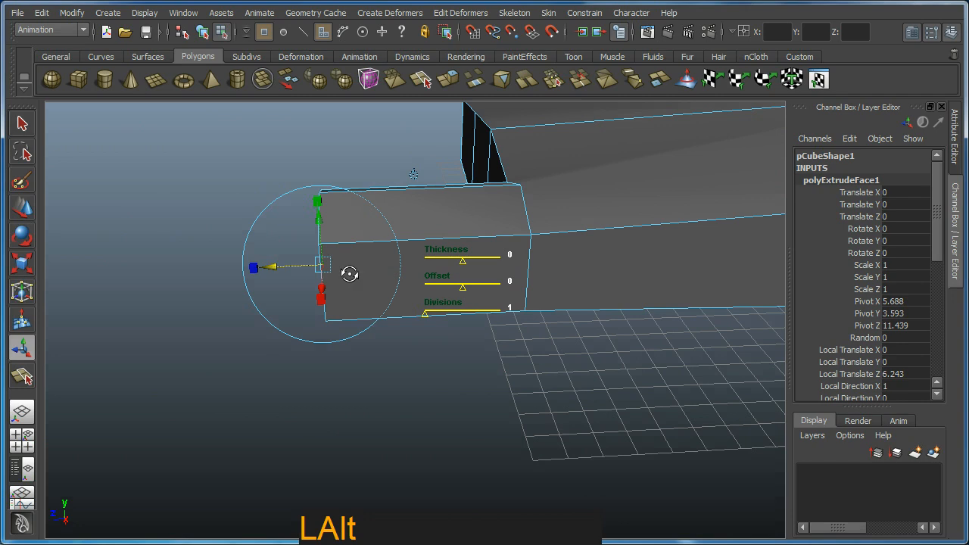
left_click_drag(413, 174, 477, 202)
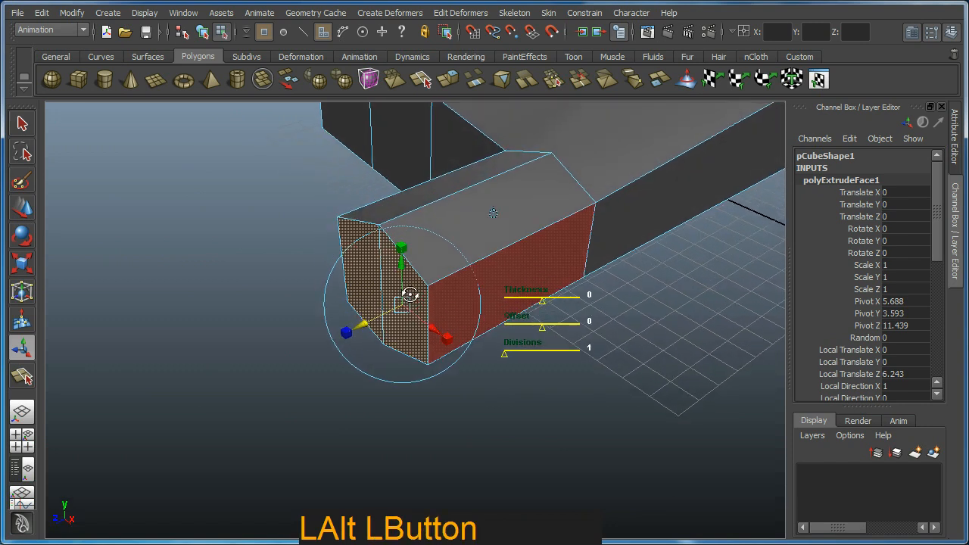
left_click_drag(492, 227, 470, 189)
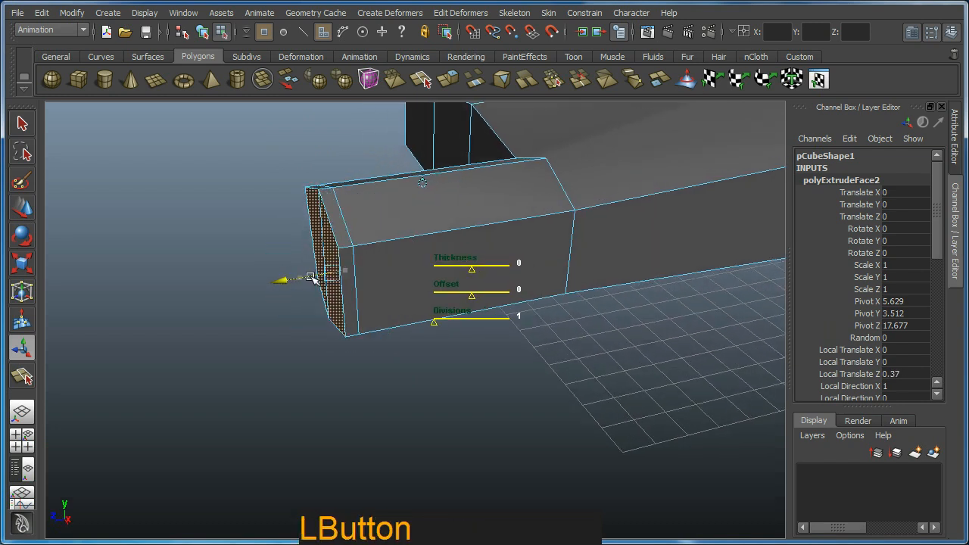
Step: Pull out a short tip extrusion, then extrude again with a slight outward pull
left_click_drag(310, 280, 144, 291)
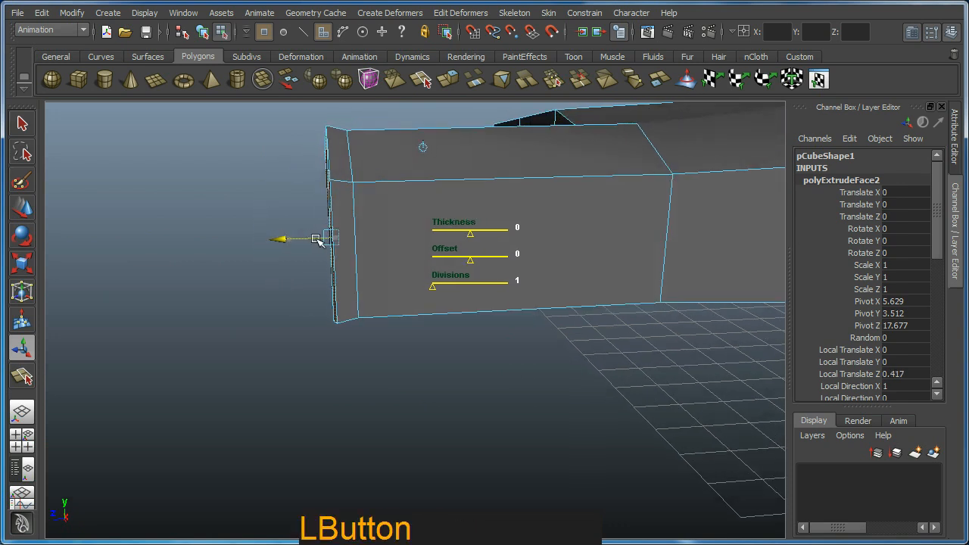
key("g")
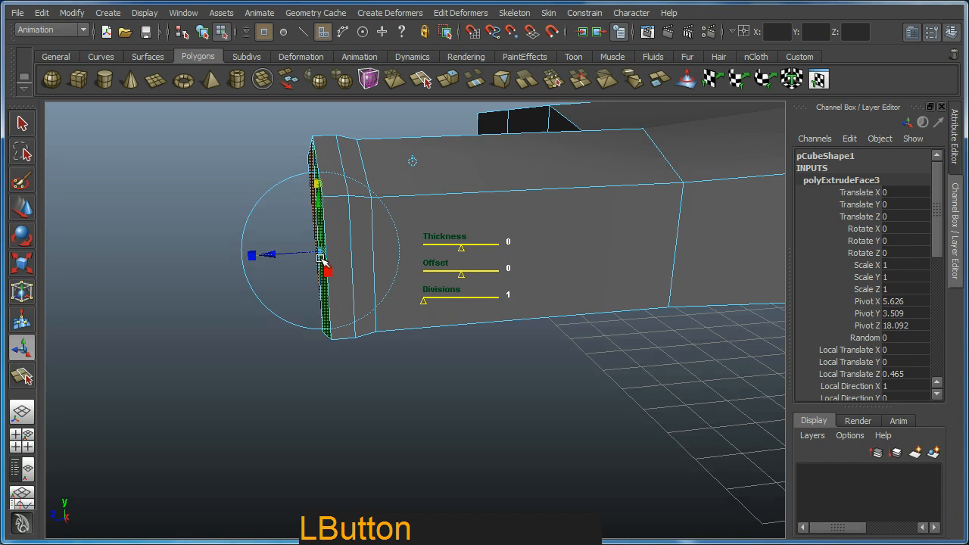
left_click_drag(273, 255, 254, 255)
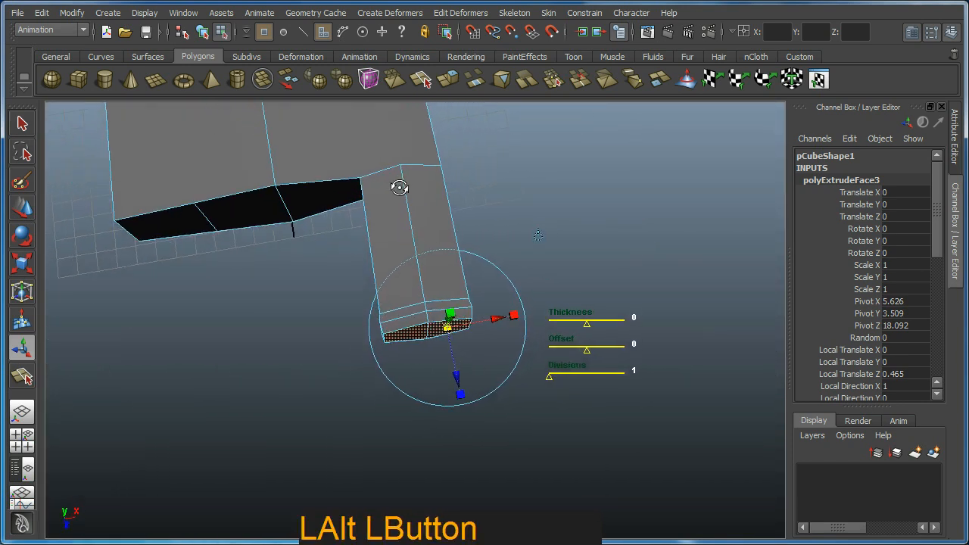
Step: Scale the ring of vertices at the finger tip
left_click_drag(400, 188, 461, 249)
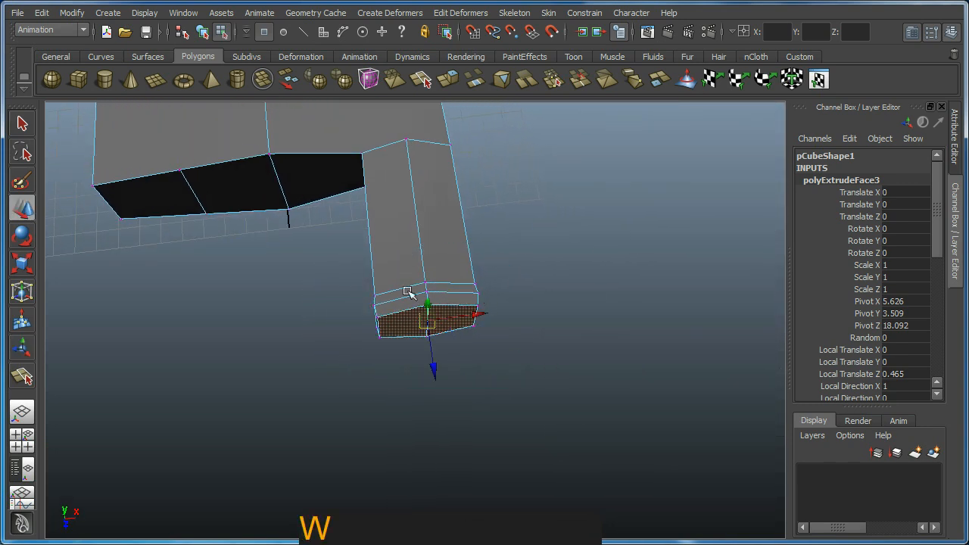
mouse_move(886, 445)
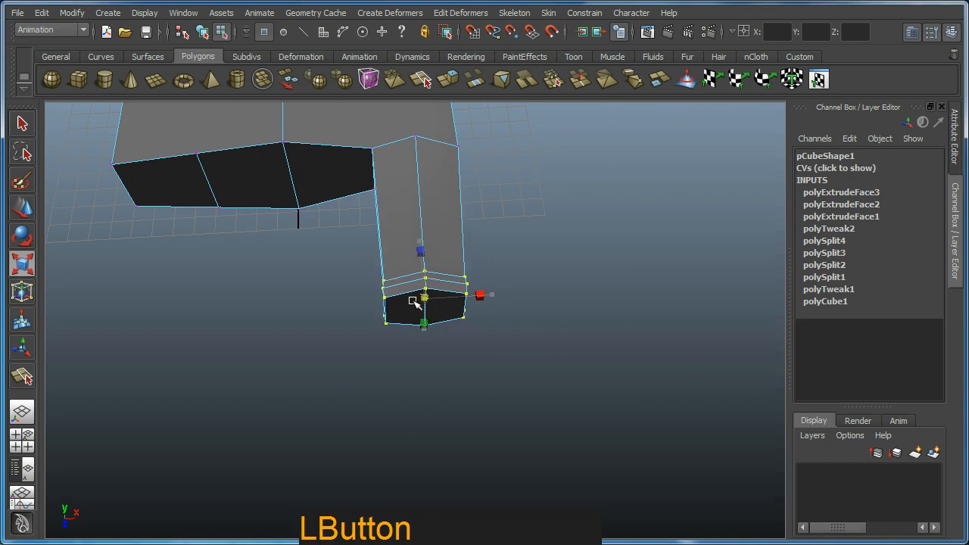
left_click_drag(420, 303, 413, 280)
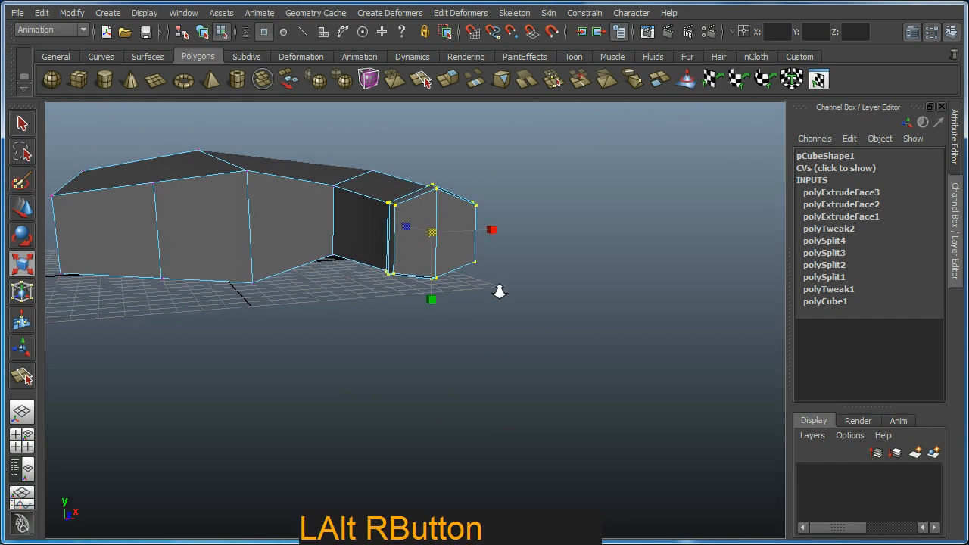
left_click_drag(499, 291, 465, 364)
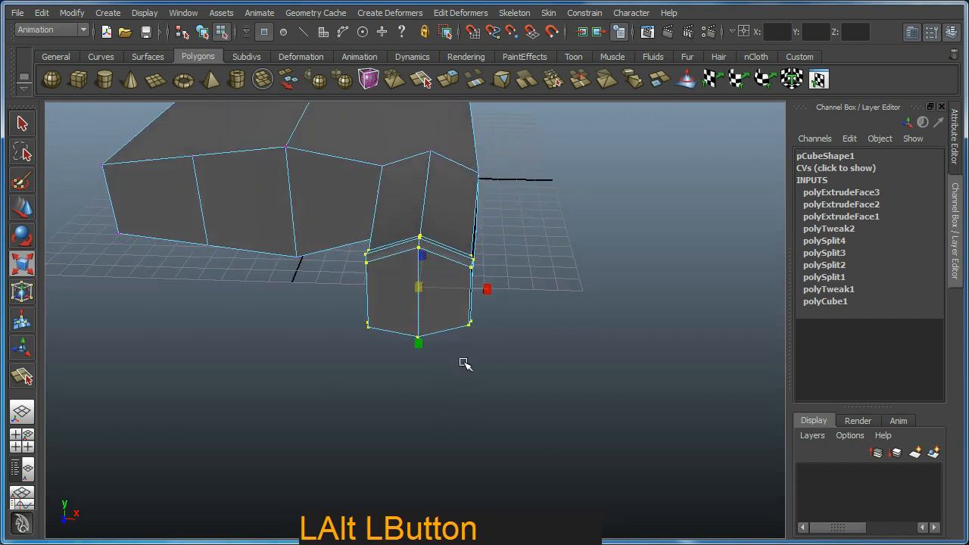
left_click(446, 291)
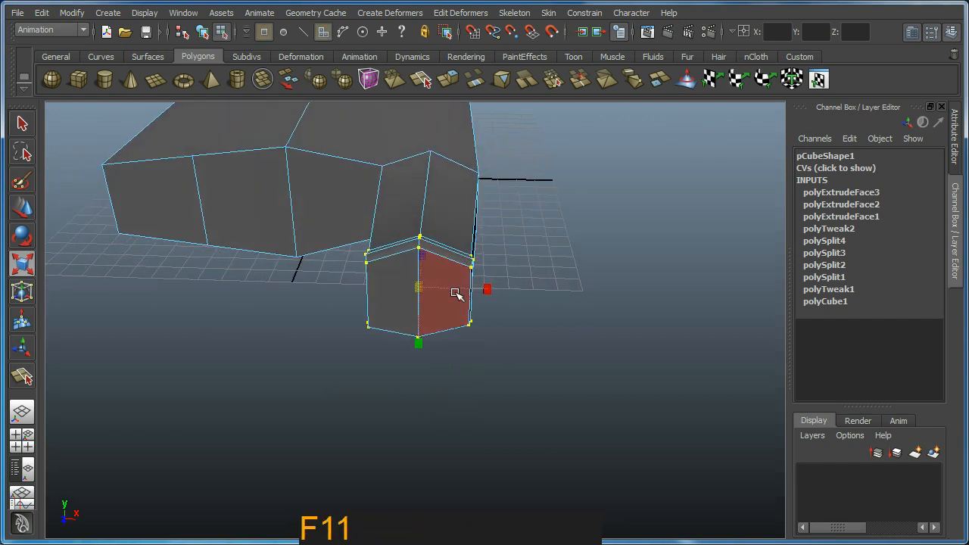
Step: Extrude the tip faces into a long new finger section and start another extrude
left_click_drag(456, 292, 515, 303)
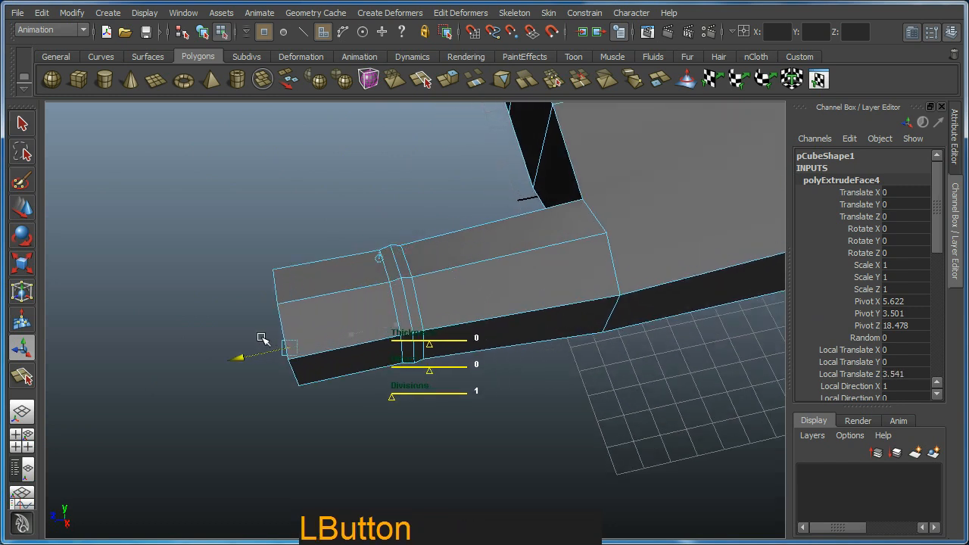
left_click_drag(262, 338, 212, 340)
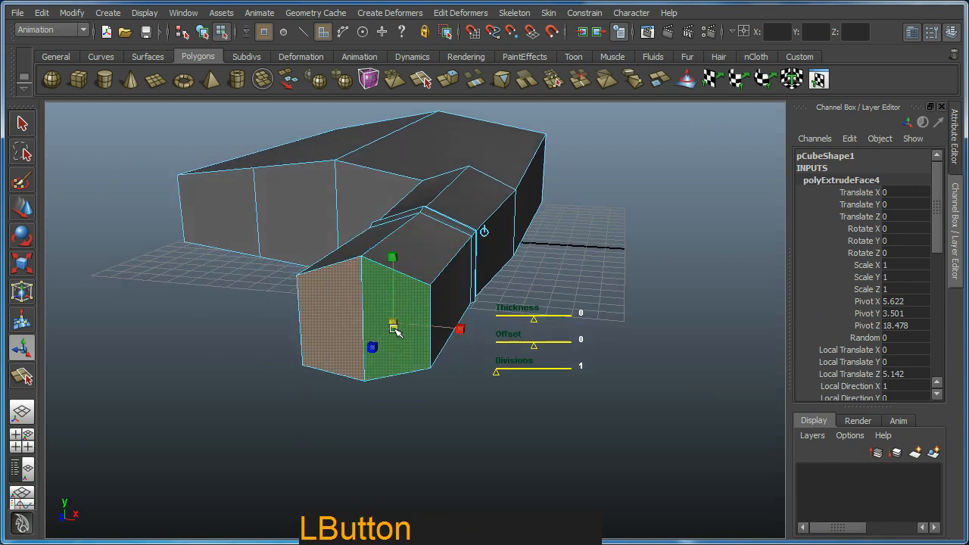
left_click_drag(394, 329, 530, 322)
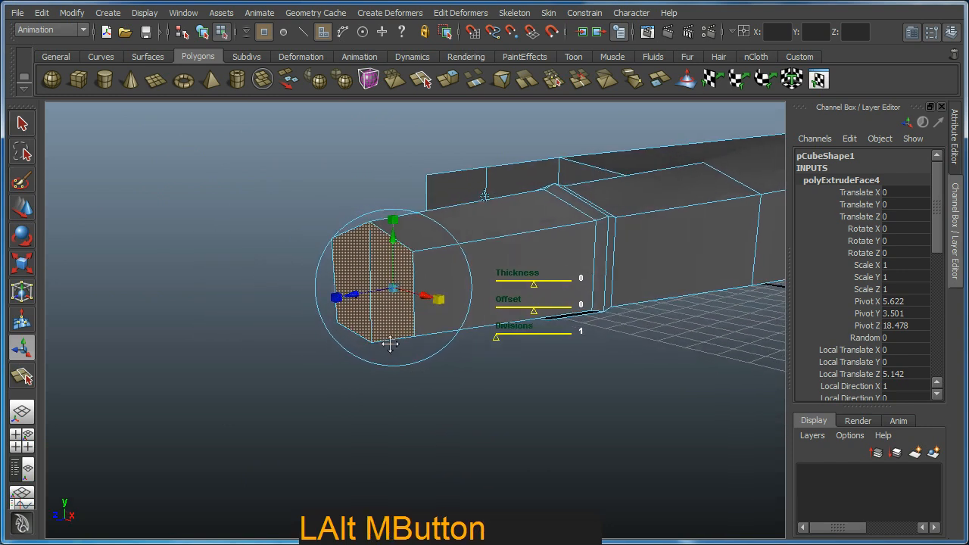
key("g")
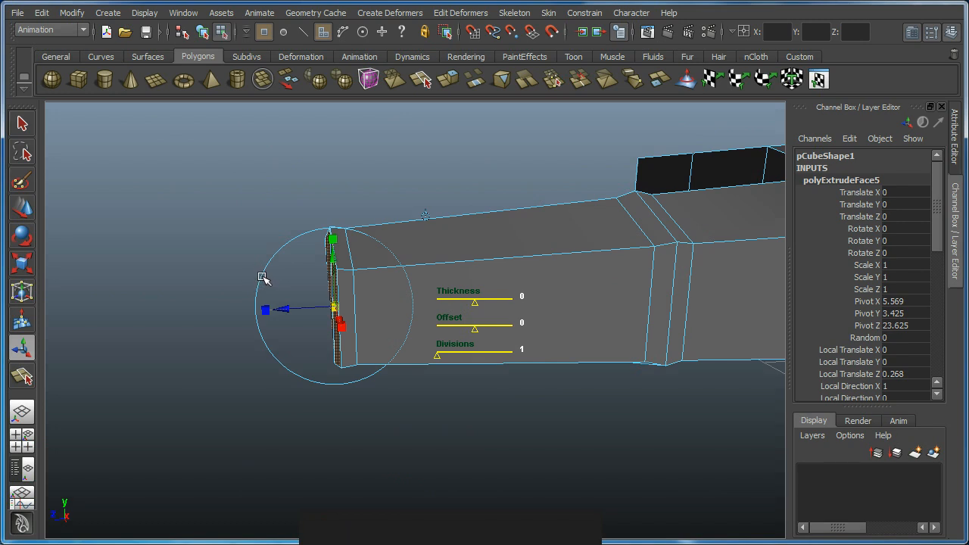
Step: Undo the previous changes and repeat the extrude on the finger's end face for a long segment
left_click(284, 262)
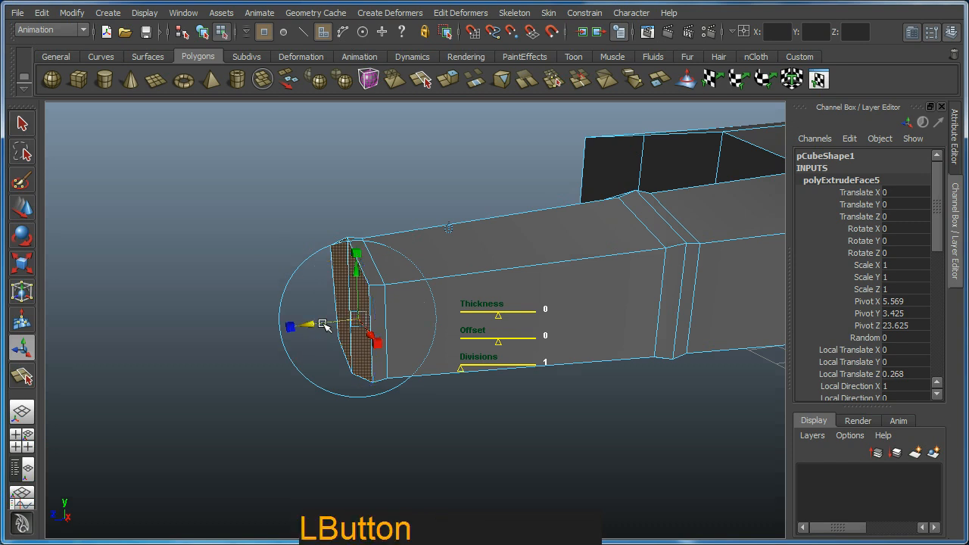
key("ctrl+z")
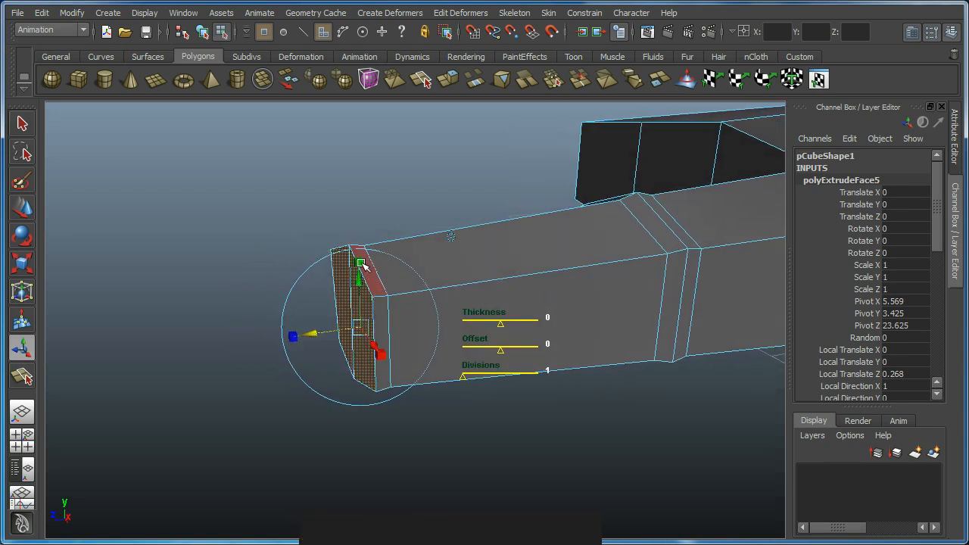
mouse_move(296, 322)
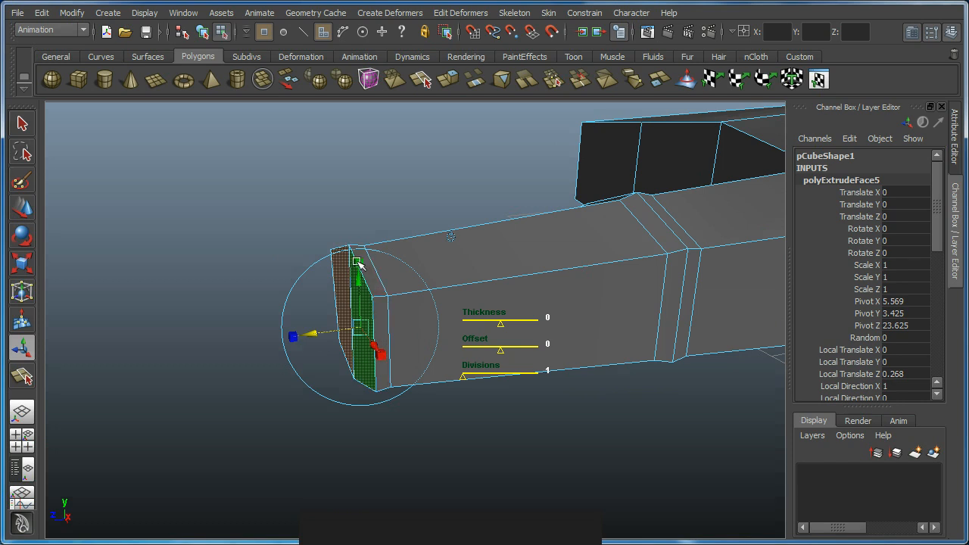
key("ctrl+z")
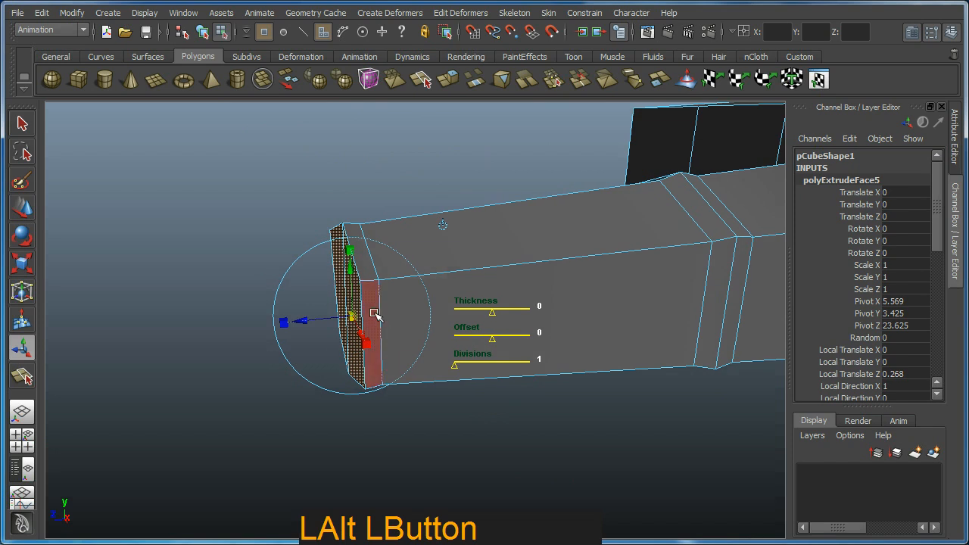
key("g")
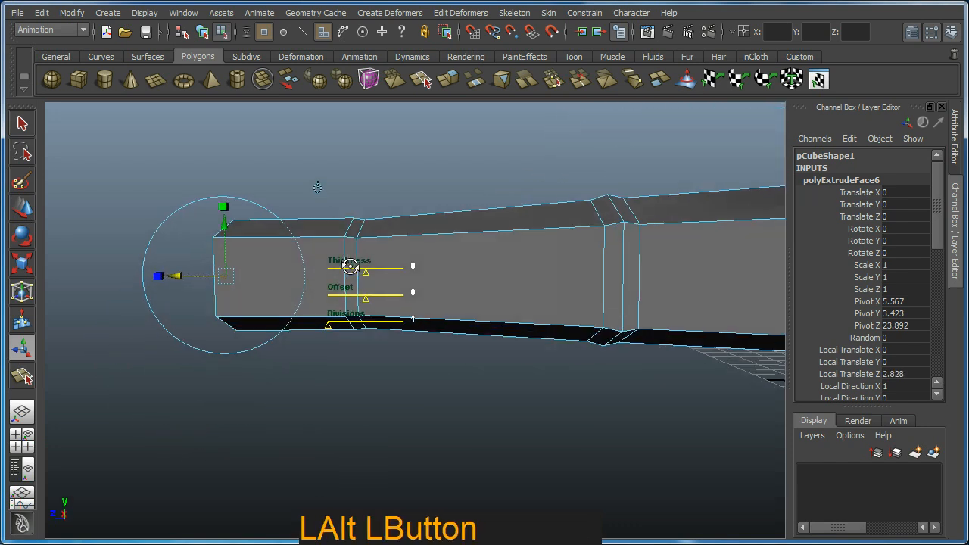
Step: Extrude the fingertip face outward into a seventh segment and check it from the side
key("ctrl+z")
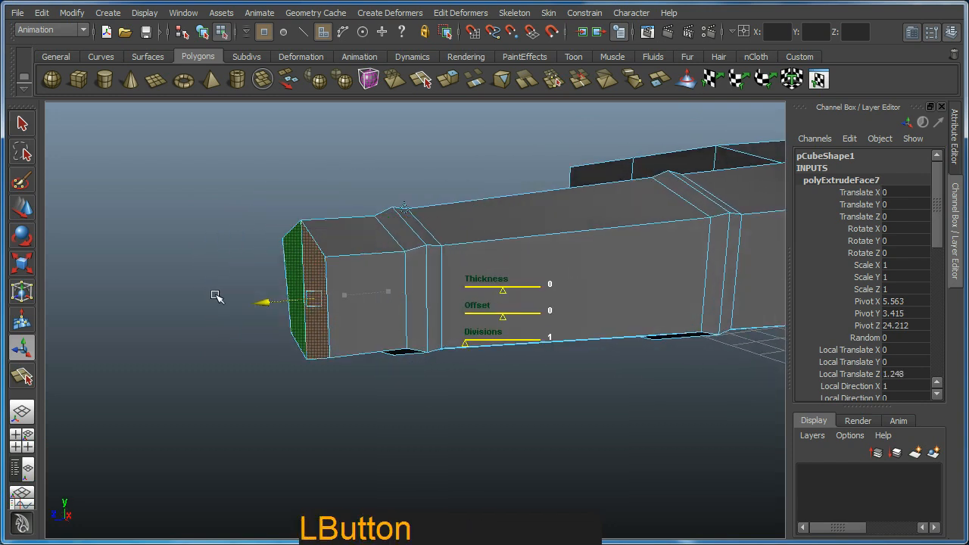
left_click_drag(218, 295, 148, 226)
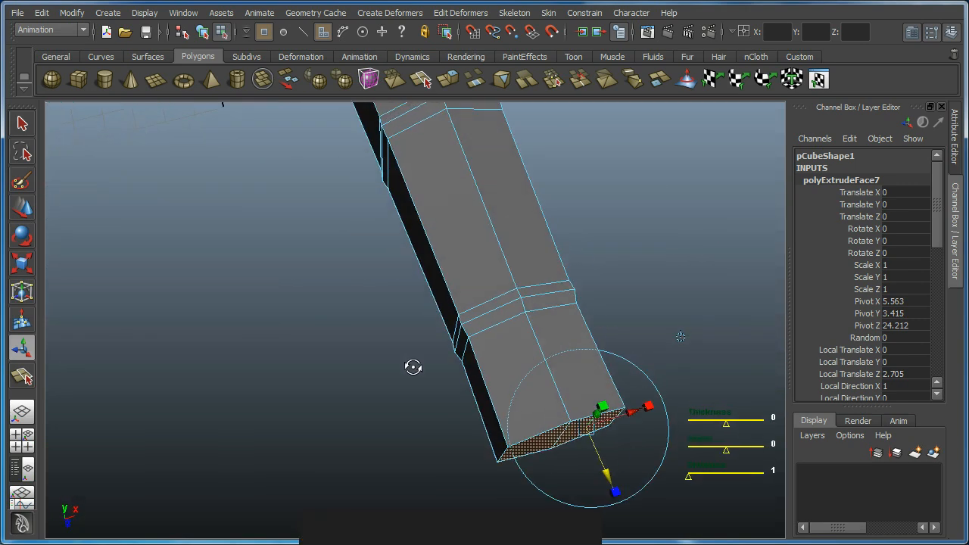
left_click_drag(530, 341, 378, 265)
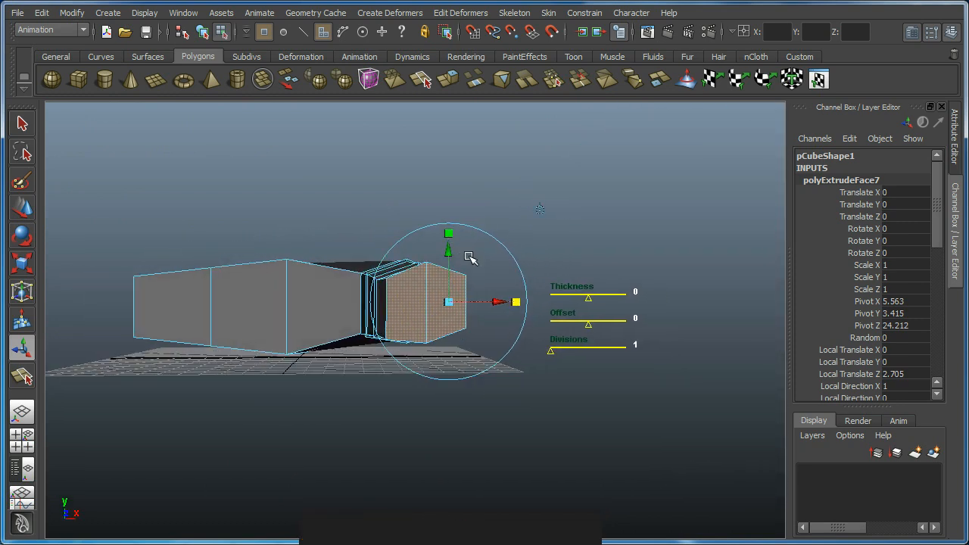
Step: Move the knuckle-ring and fingertip vertices to refine the finger's shape
key("w")
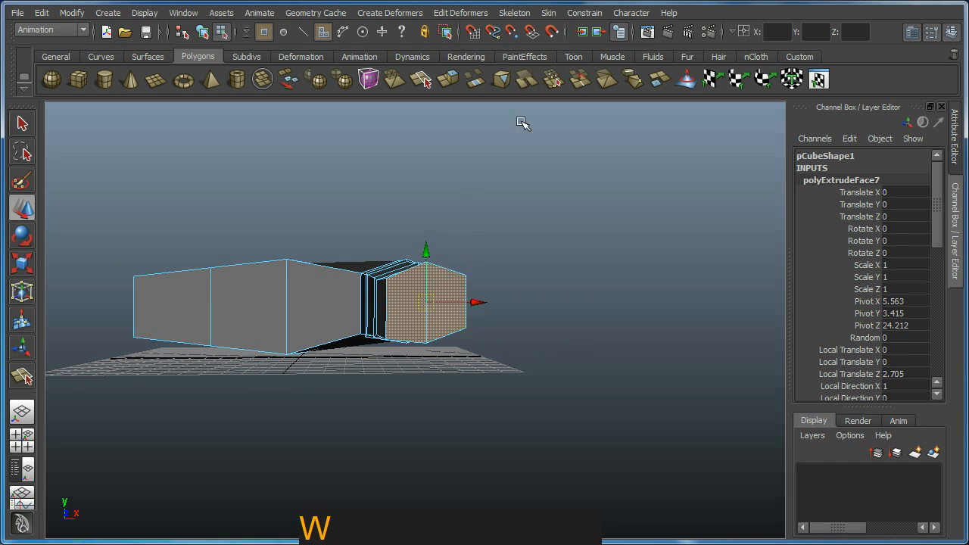
mouse_move(520, 156)
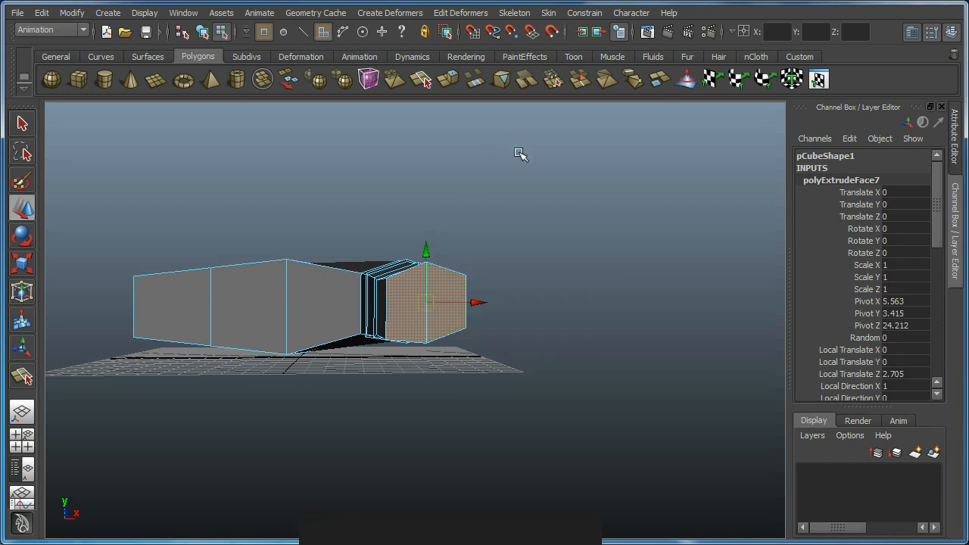
left_click_drag(520, 155, 382, 323)
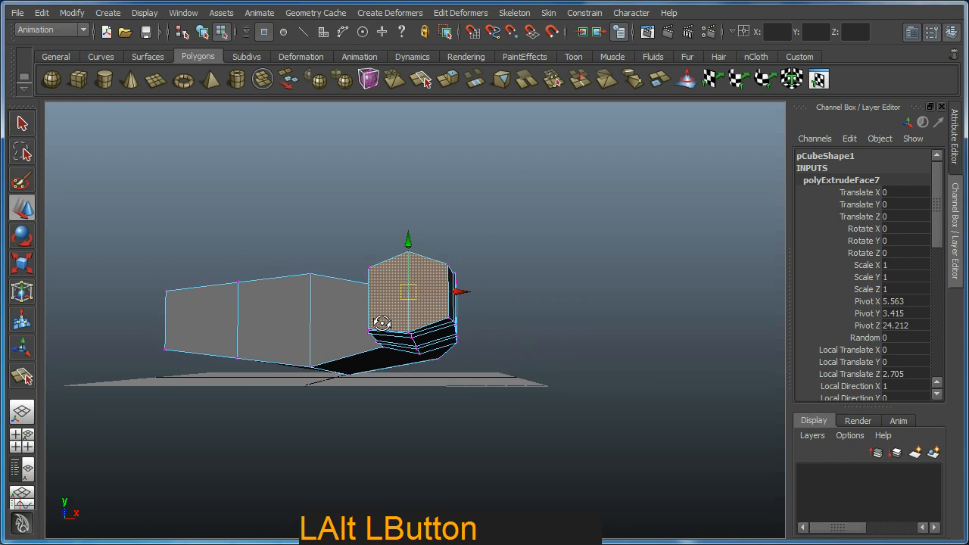
left_click_drag(409, 318, 412, 350)
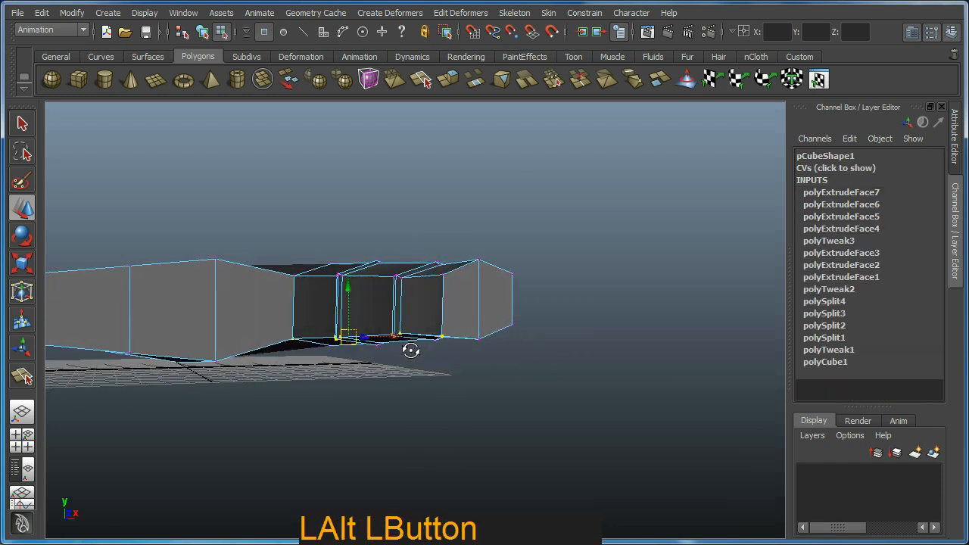
left_click_drag(411, 351, 360, 307)
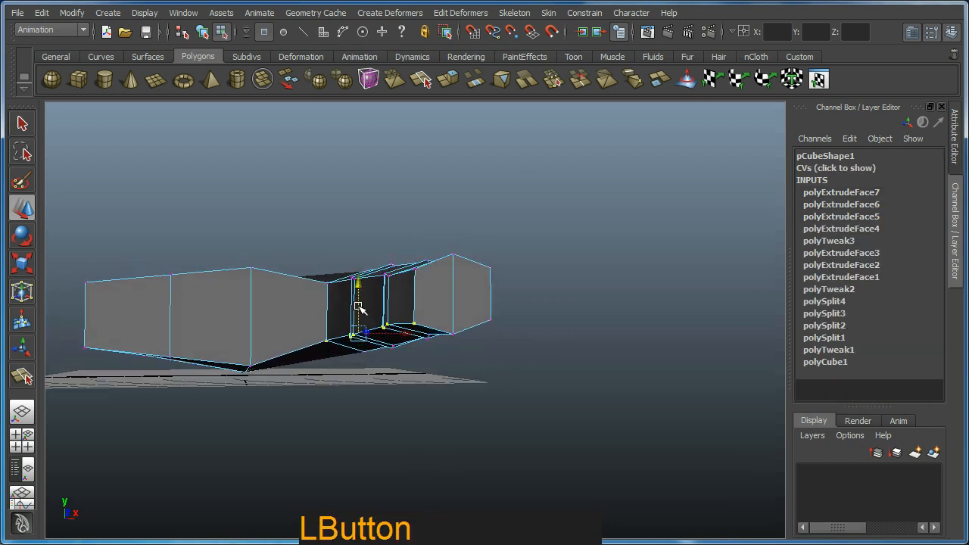
left_click_drag(360, 310, 424, 317)
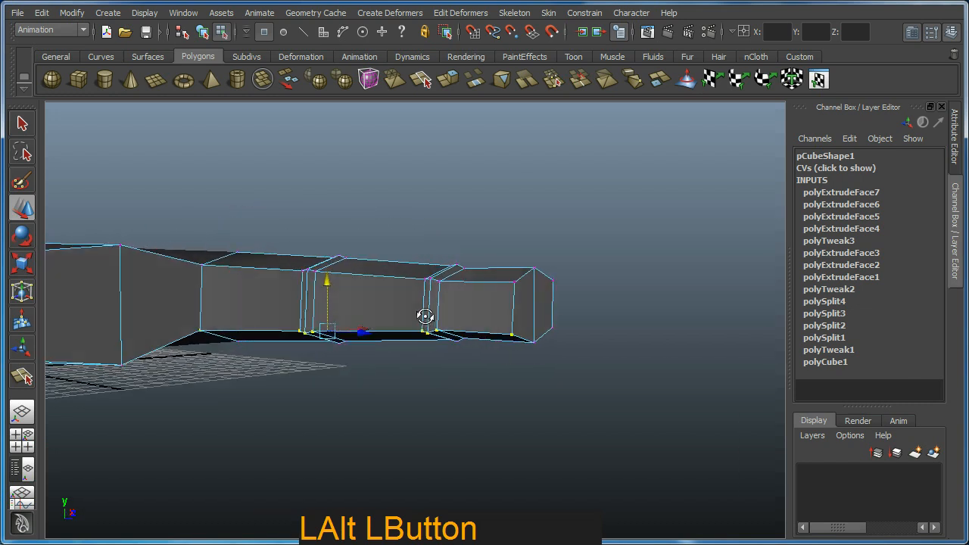
left_click_drag(424, 316, 176, 324)
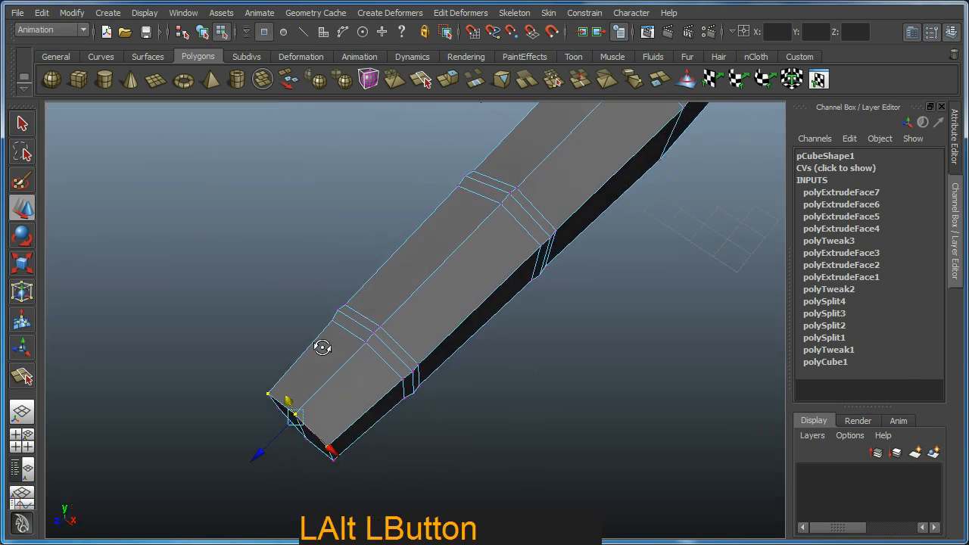
left_click_drag(321, 349, 403, 284)
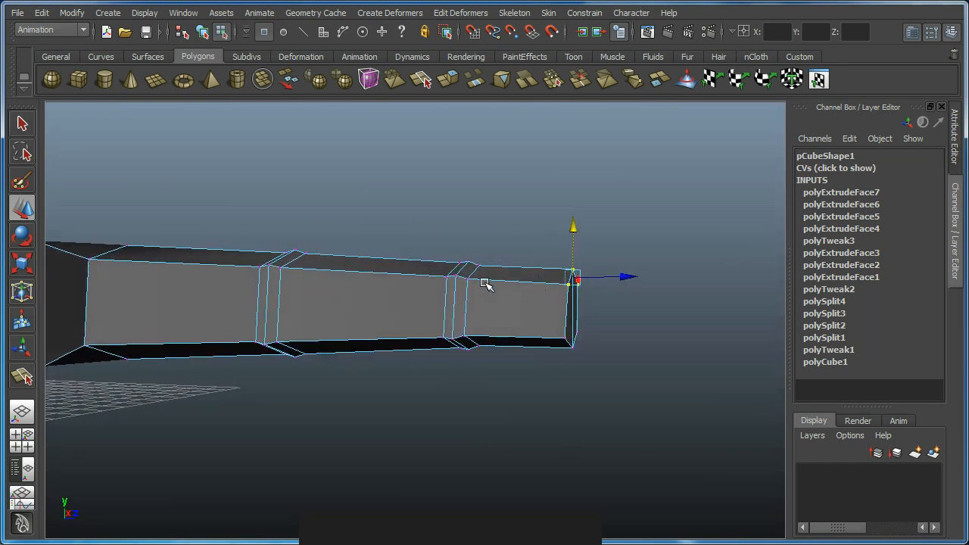
left_click_drag(489, 286, 586, 314)
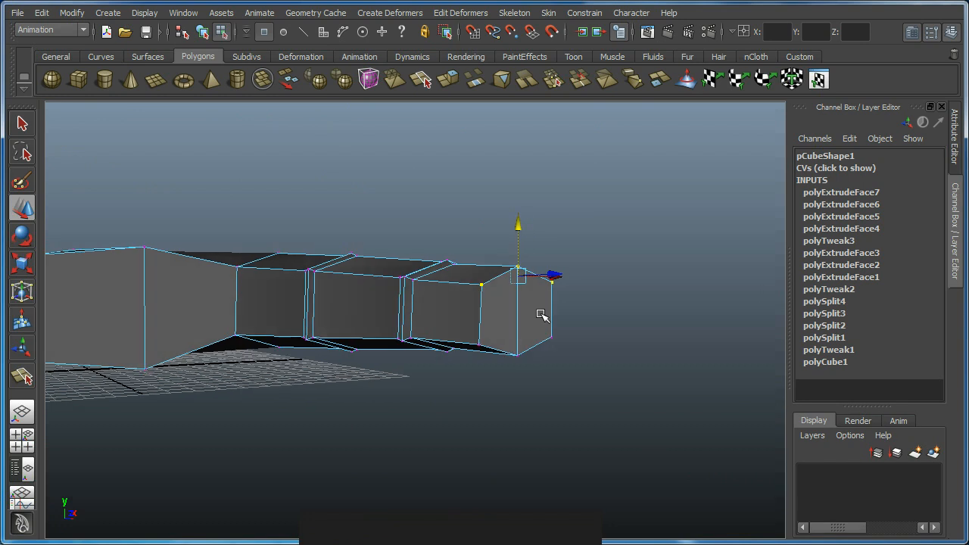
key("alt")
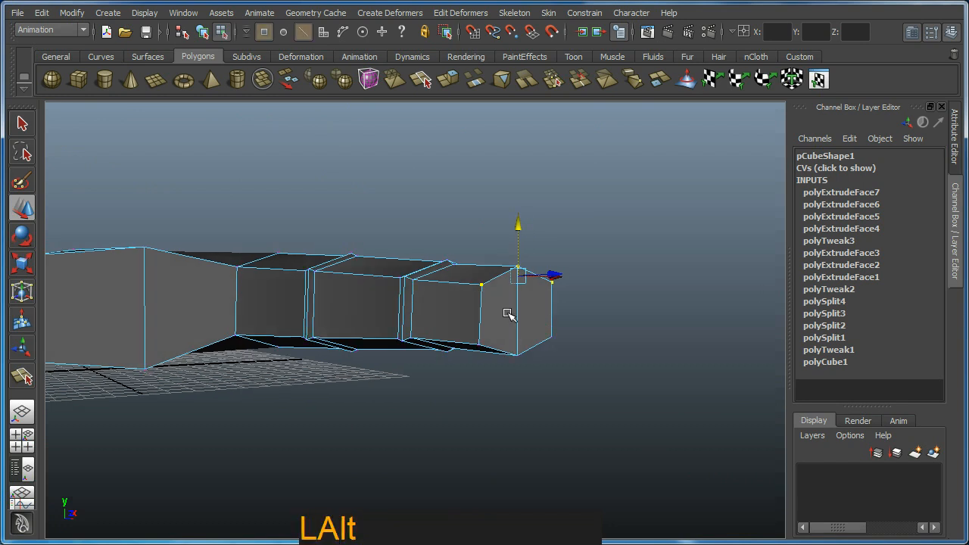
left_click_drag(509, 314, 347, 305)
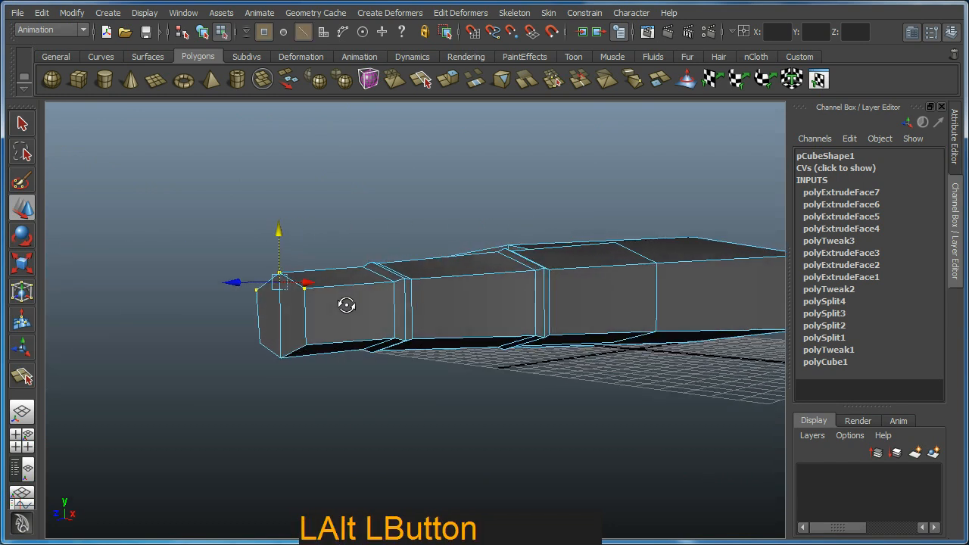
left_click_drag(346, 305, 519, 326)
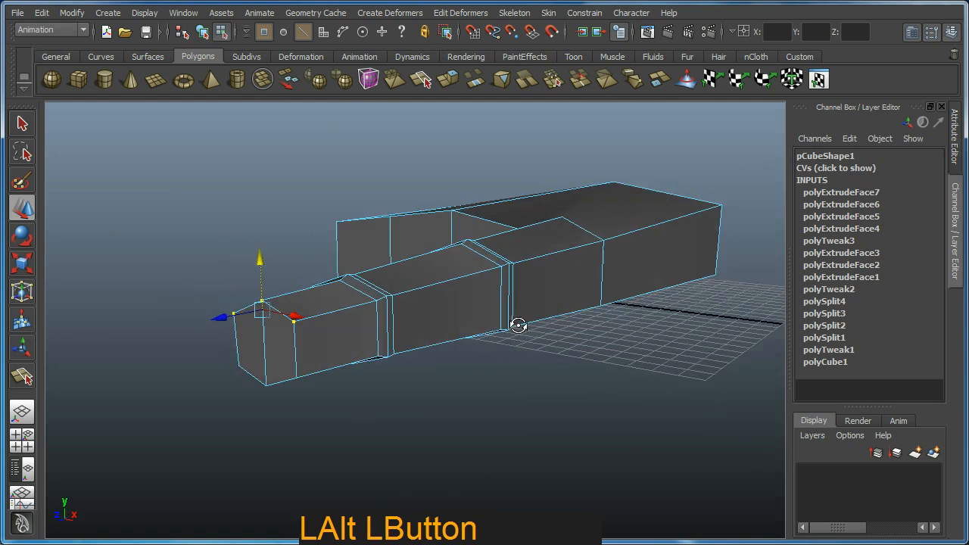
left_click_drag(518, 325, 629, 314)
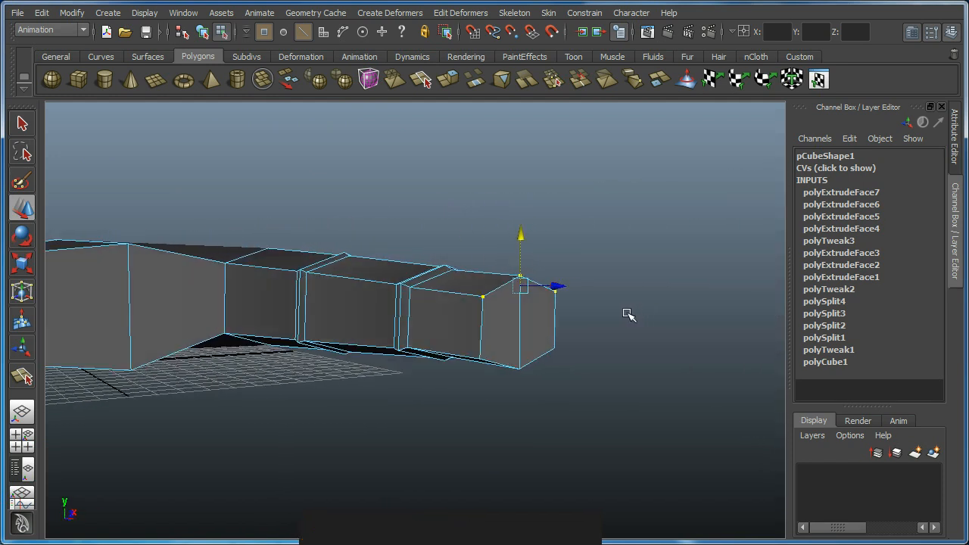
left_click_drag(629, 315, 315, 316)
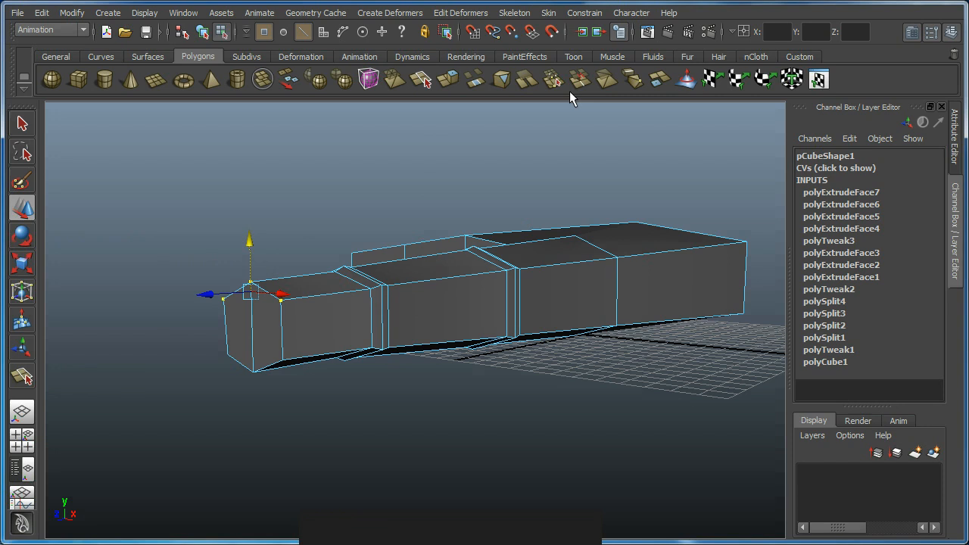
Step: Split Polygon a lengthwise cut through each ring edge, from the hand-side edge to the fingertip
key("F8")
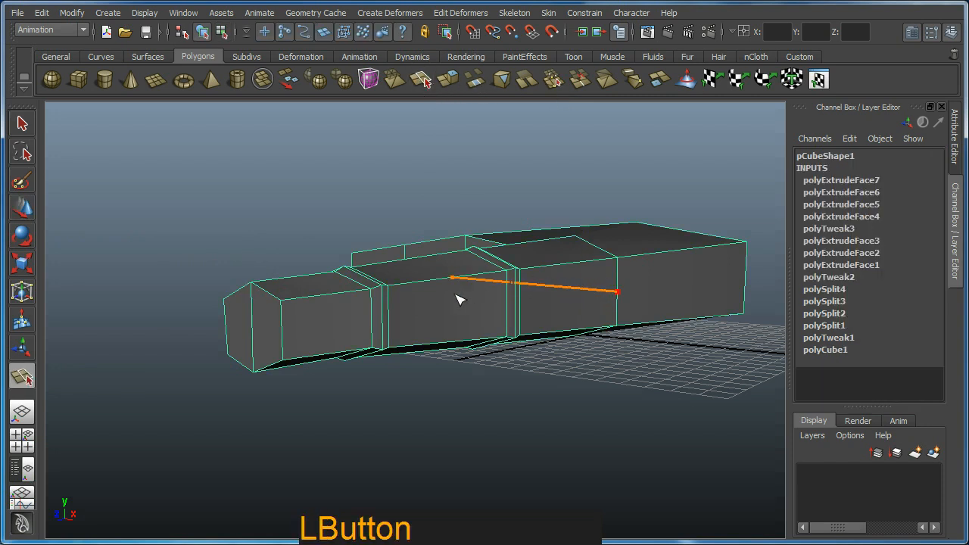
left_click_drag(454, 299, 515, 308)
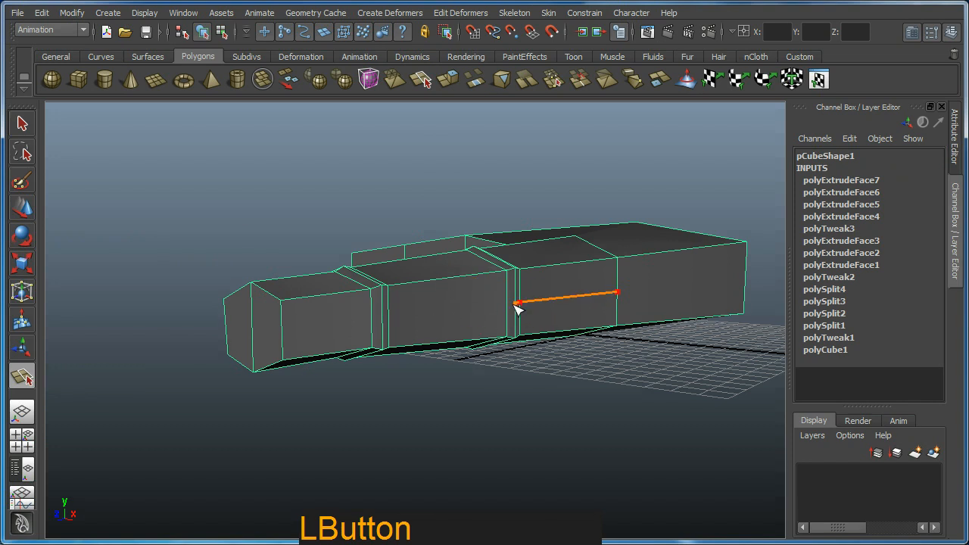
left_click_drag(515, 309, 386, 318)
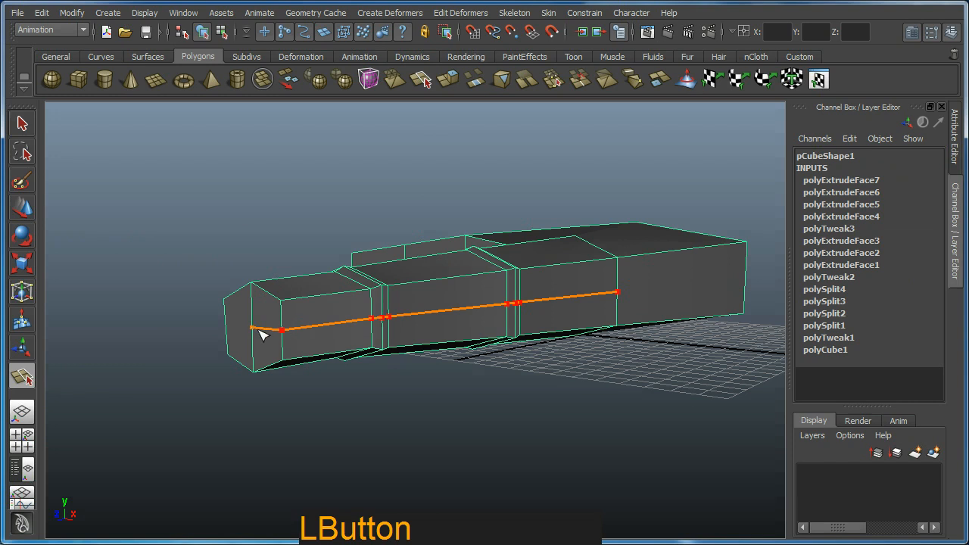
left_click_drag(261, 336, 370, 339)
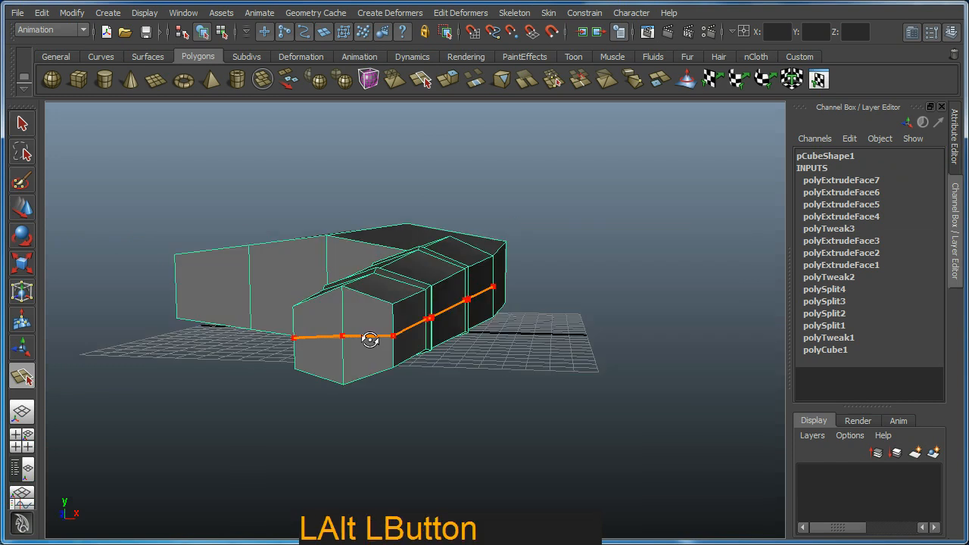
left_click_drag(369, 340, 447, 330)
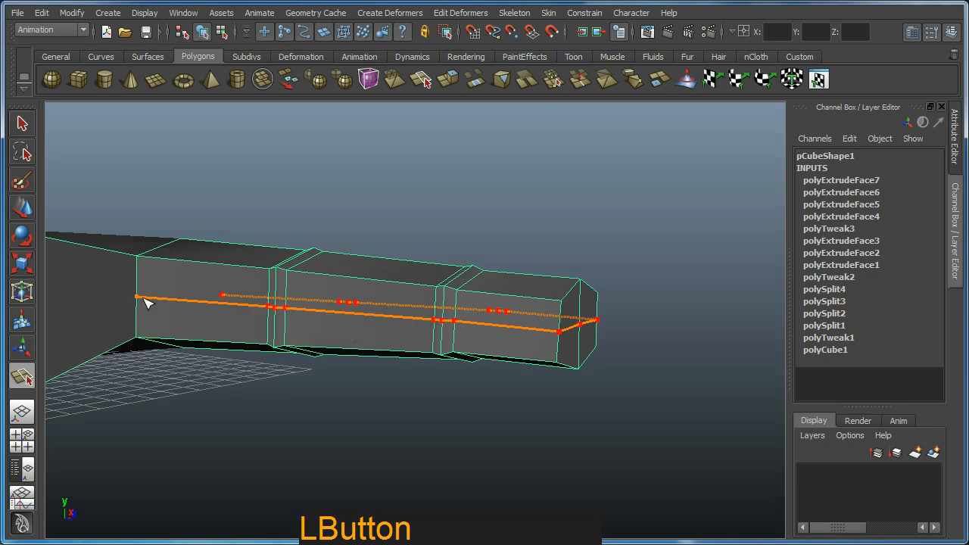
mouse_move(254, 309)
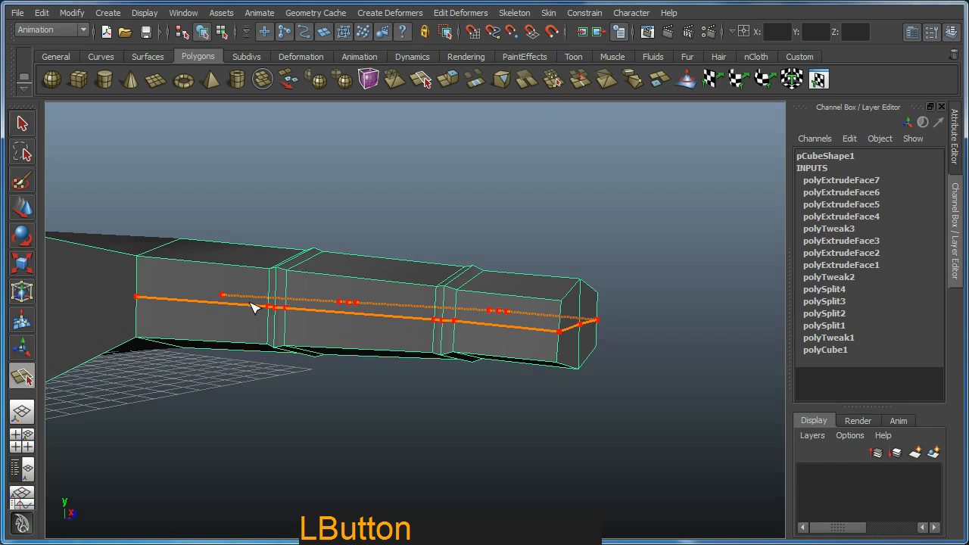
left_click_drag(253, 307, 183, 318)
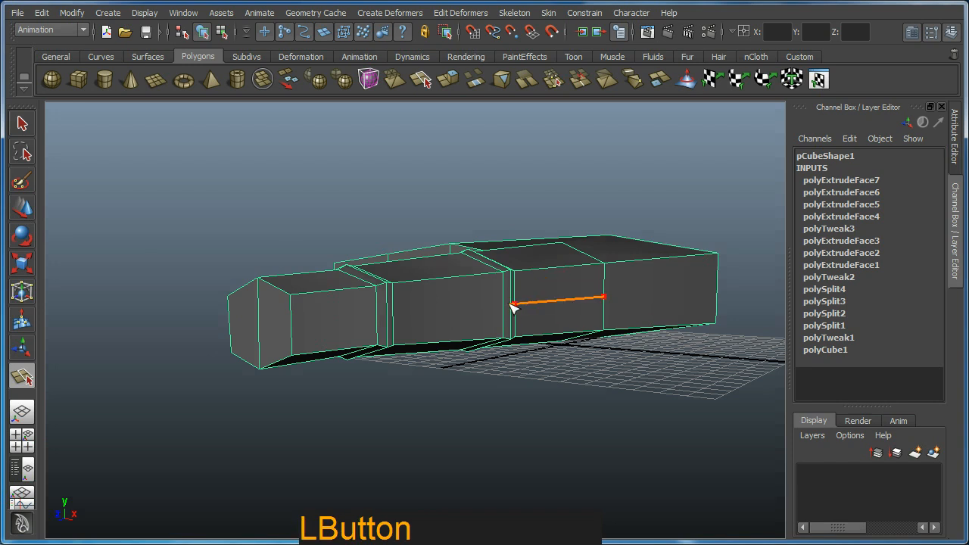
left_click_drag(515, 307, 394, 318)
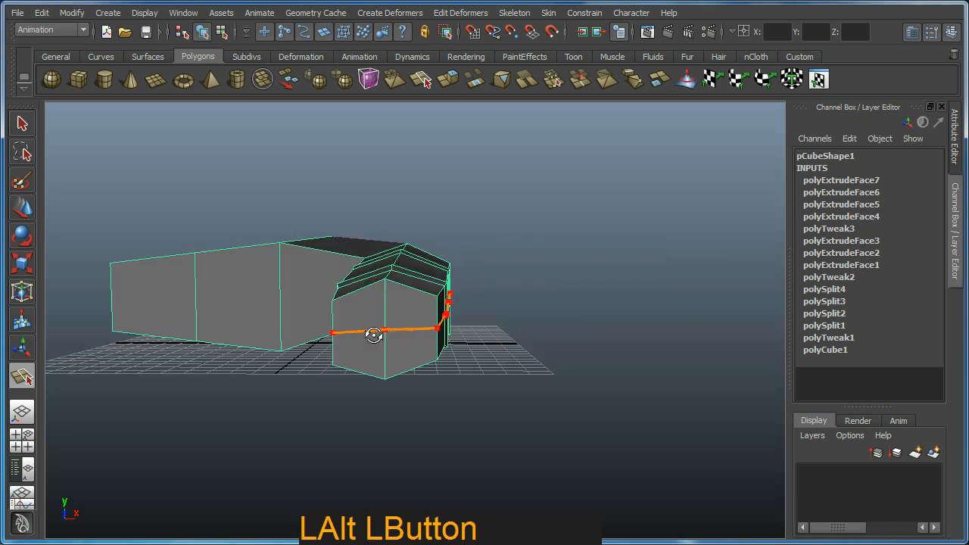
left_click_drag(374, 337, 466, 322)
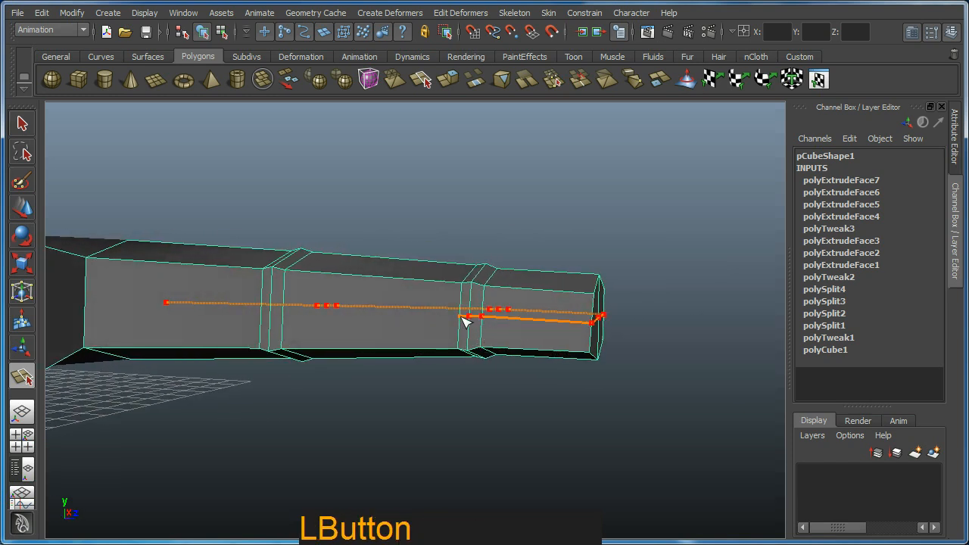